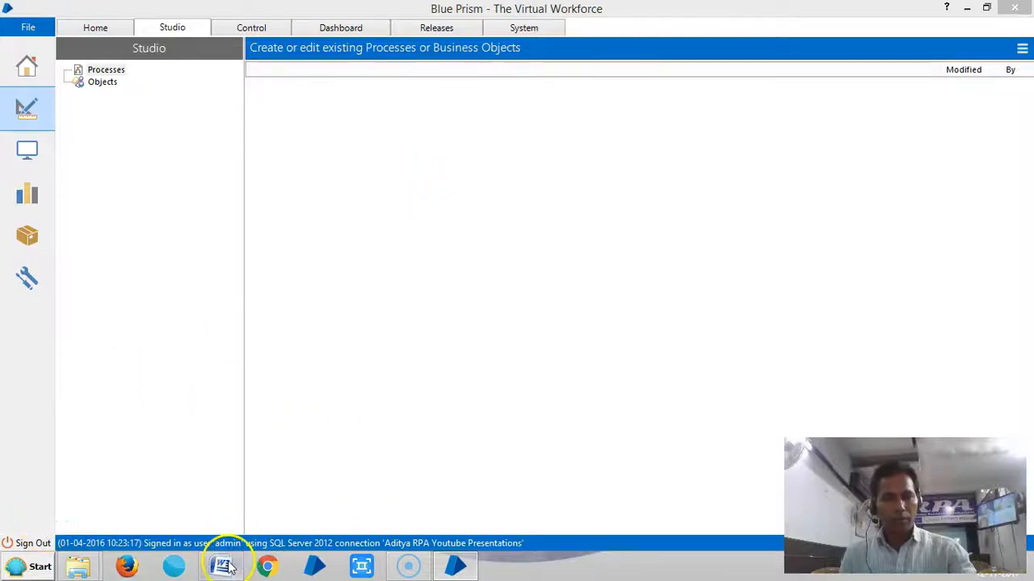
Step: Return to Blue Prism Studio and start creating a new process from the Processes group
click(219, 565)
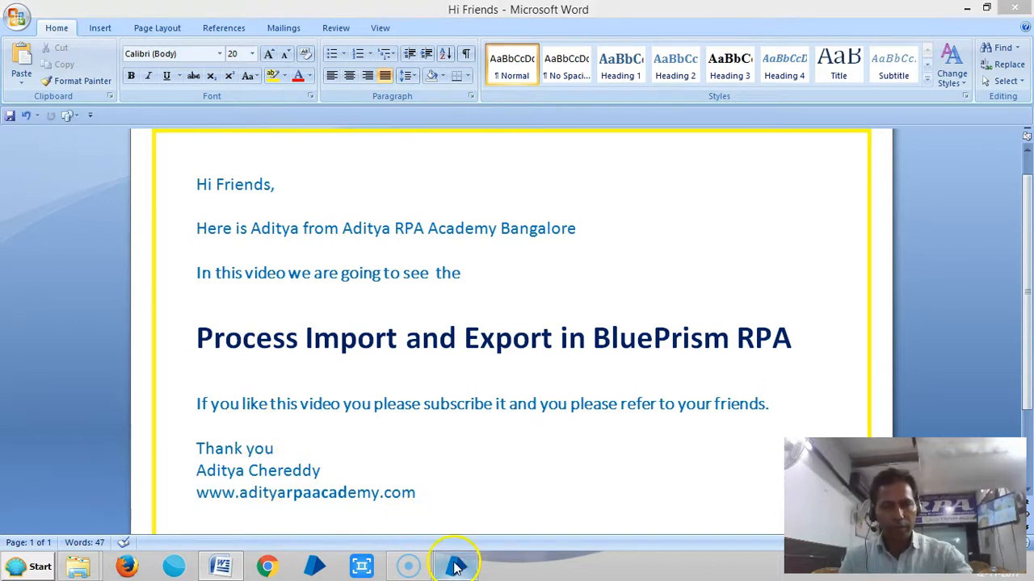
click(455, 566)
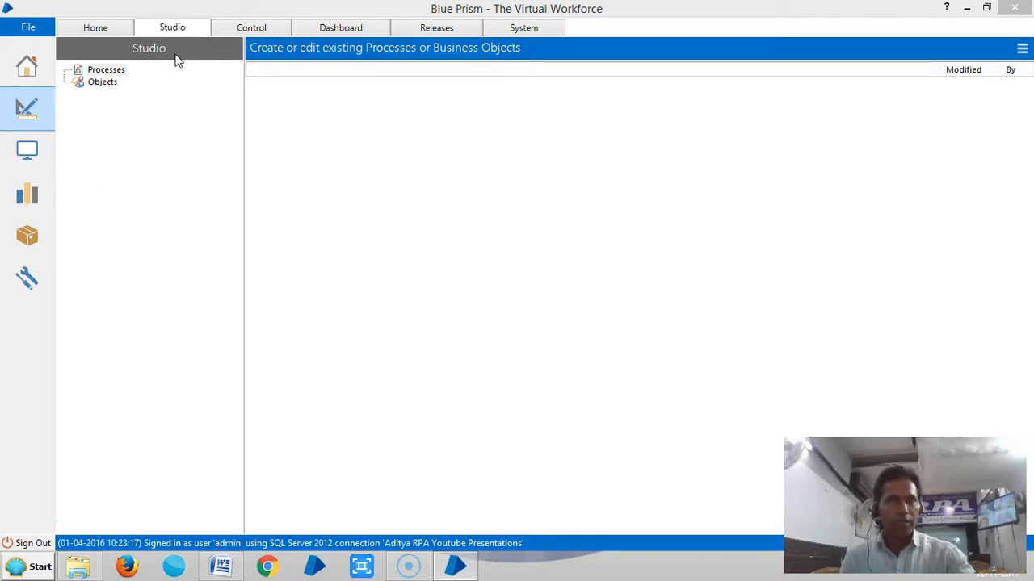
mouse_move(194, 91)
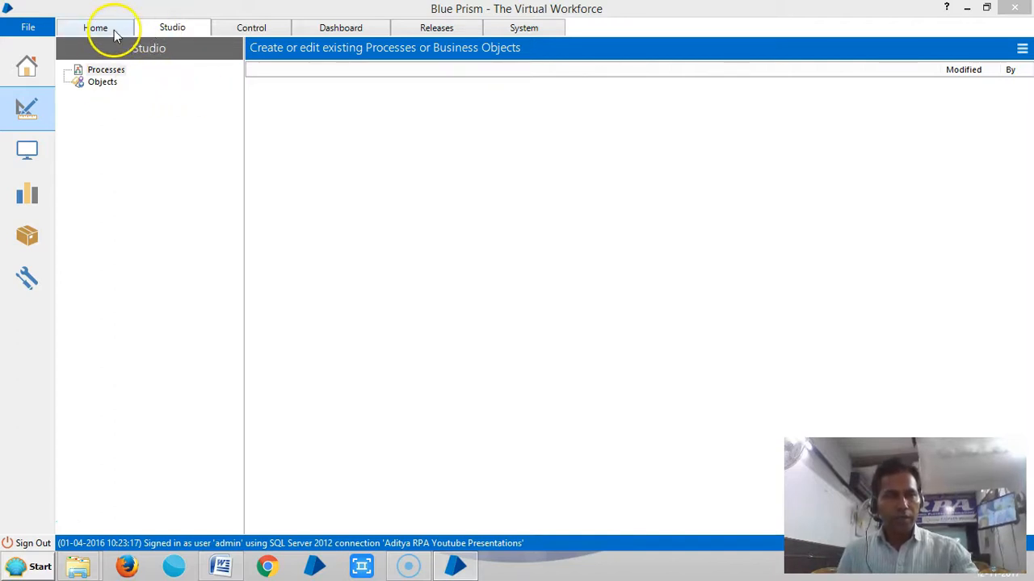
click(29, 26)
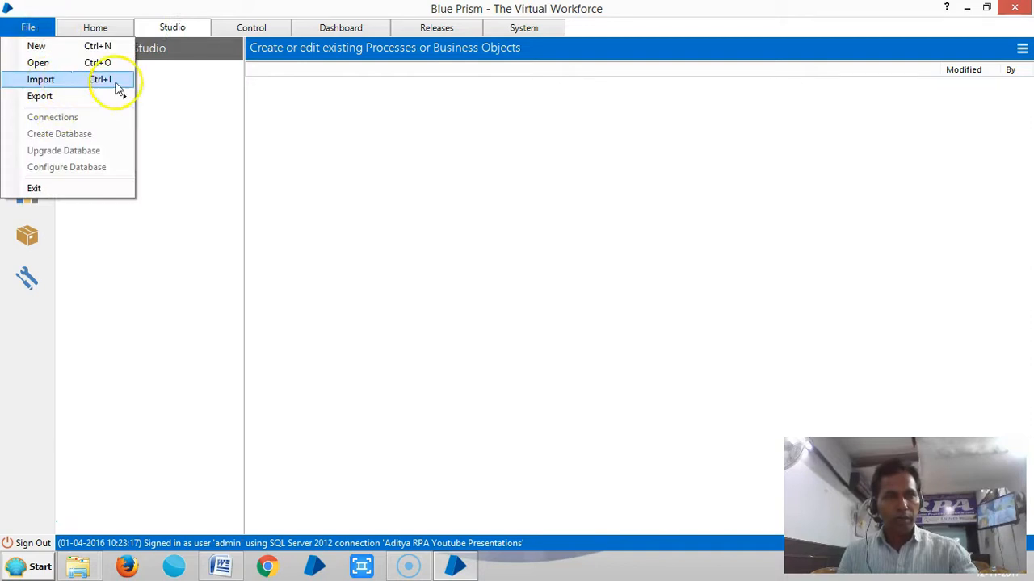
right_click(97, 70)
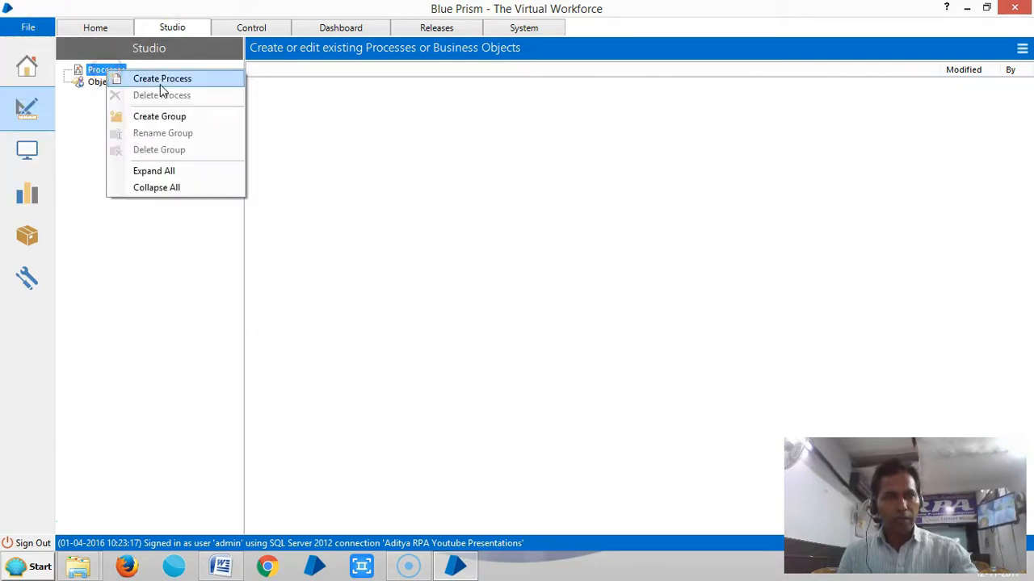
click(162, 78)
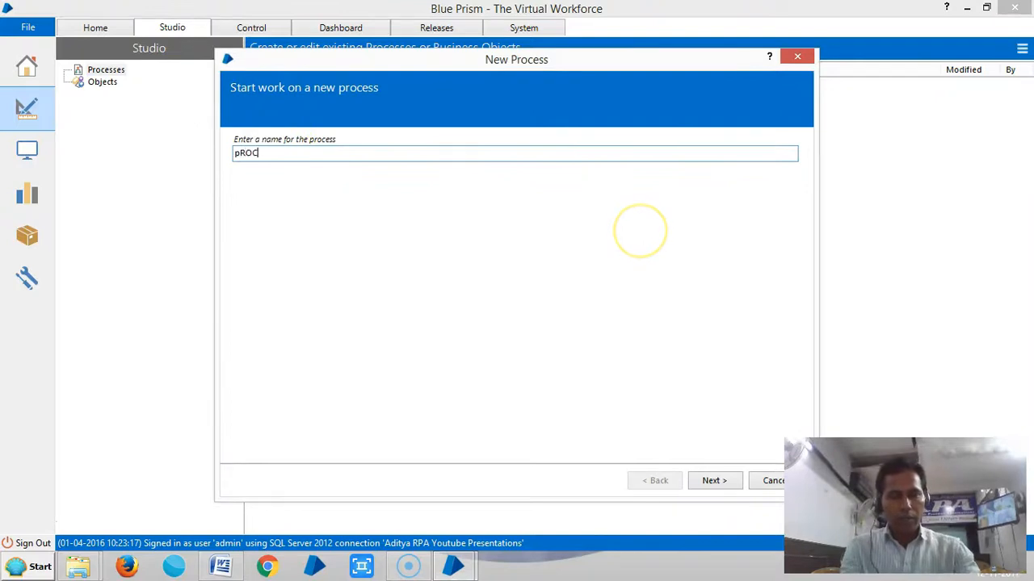
Step: Name the process 'Process Import and Export Aditya RPA Academy', use the same text as description, and finish
key(BackSpace)
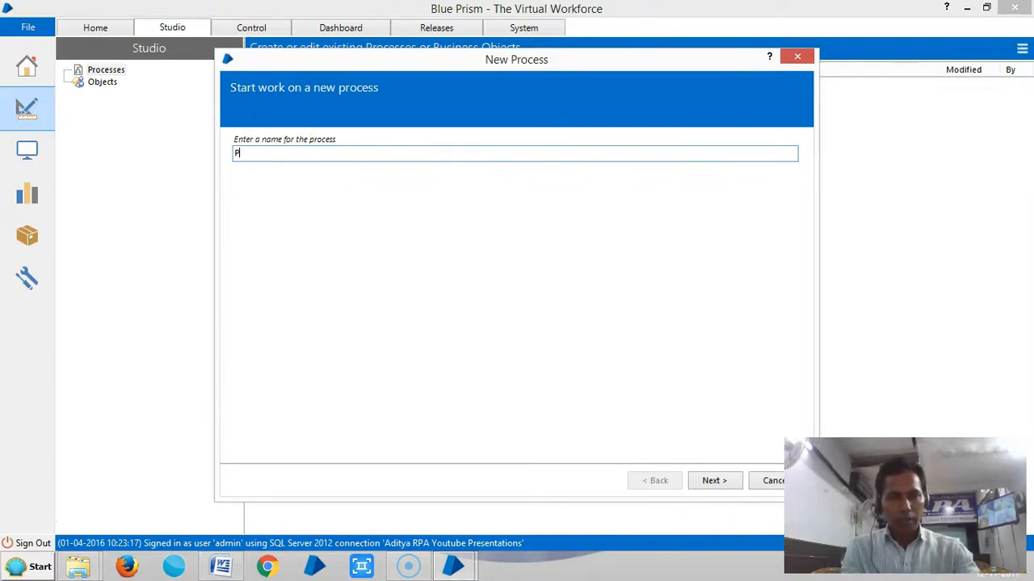
text(rocess In)
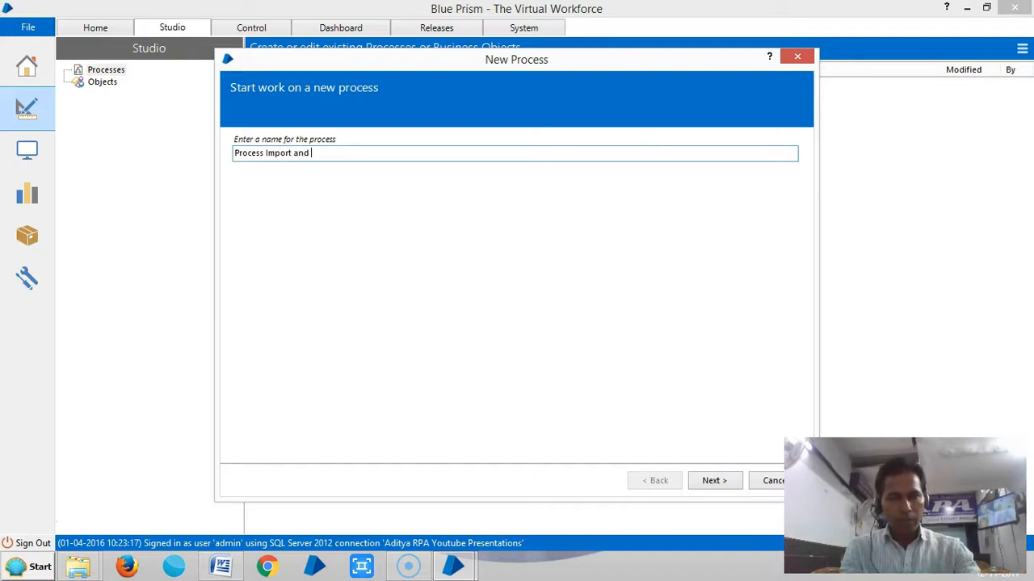
text(Export)
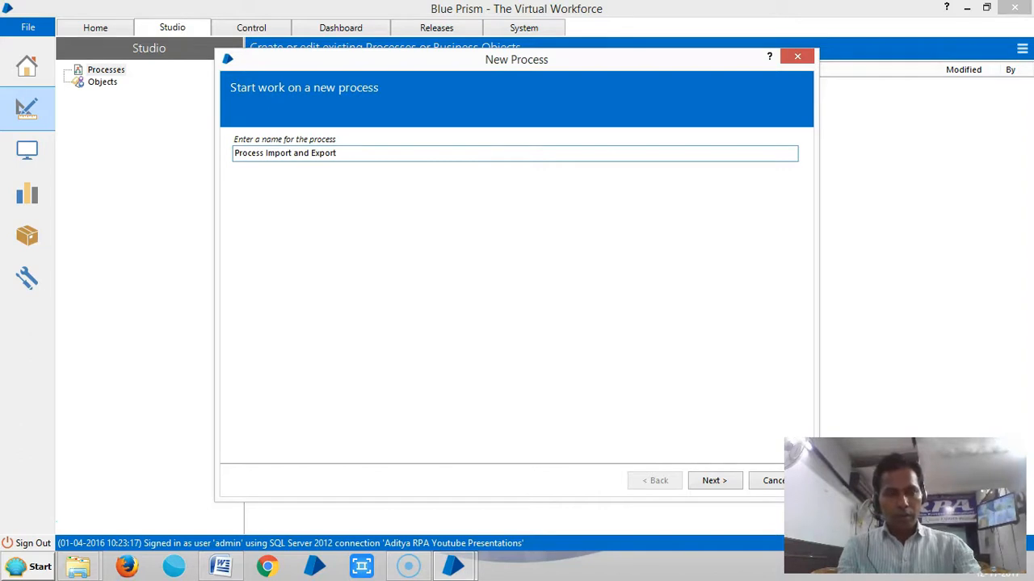
text(Aditya)
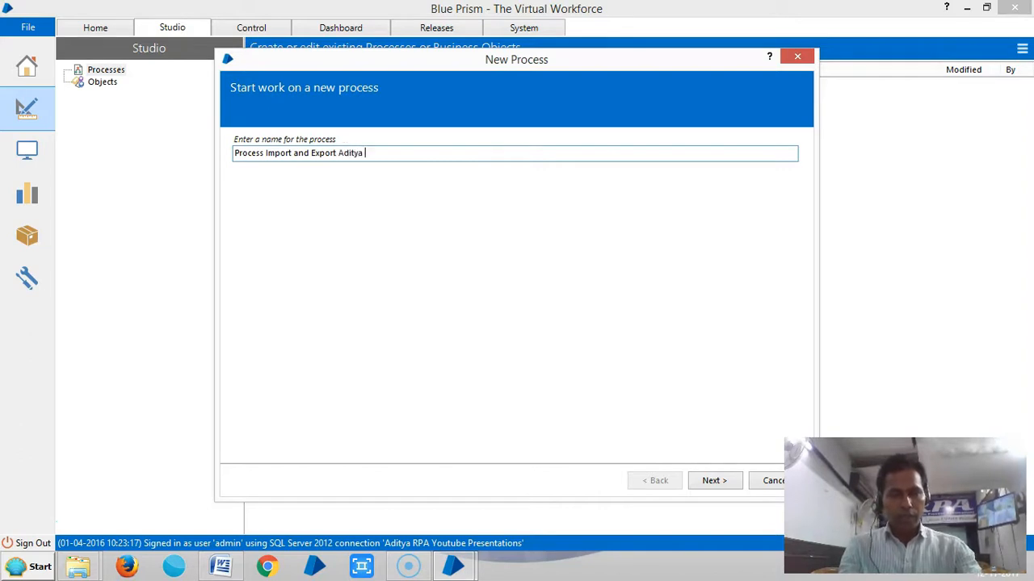
text(RPA Acade)
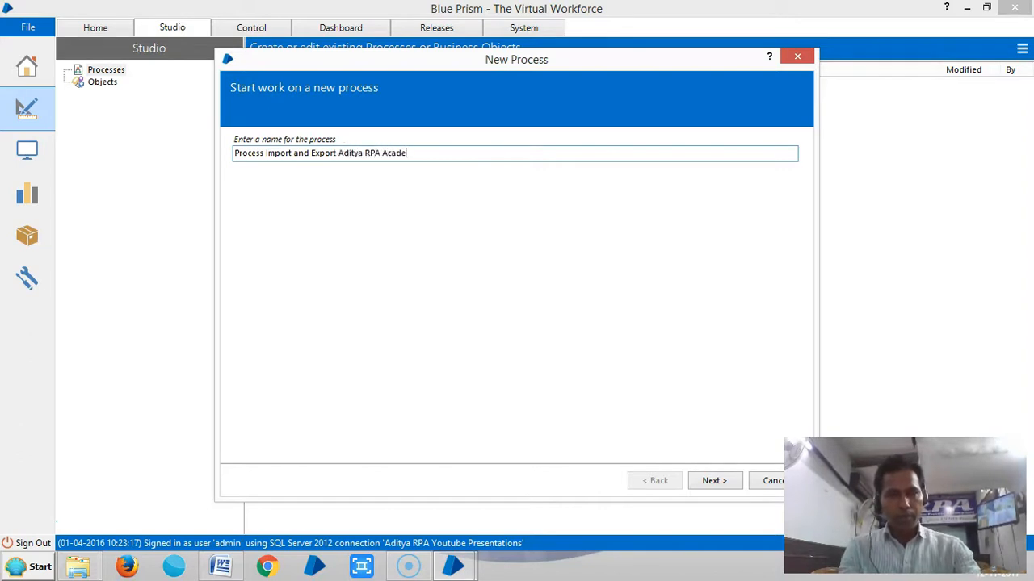
text(my)
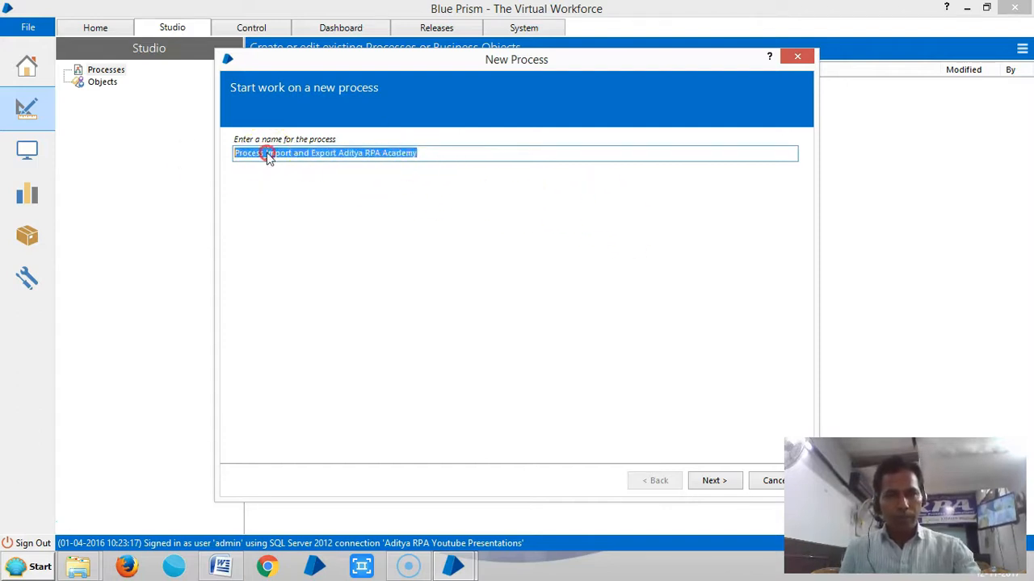
click(714, 482)
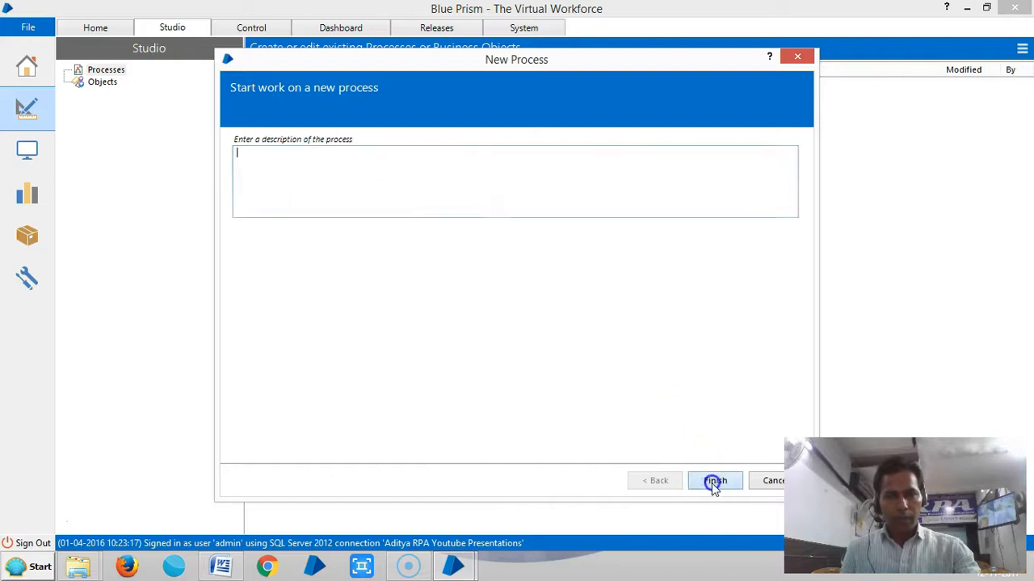
text(Process Import and Export Aditya RPA Academy)
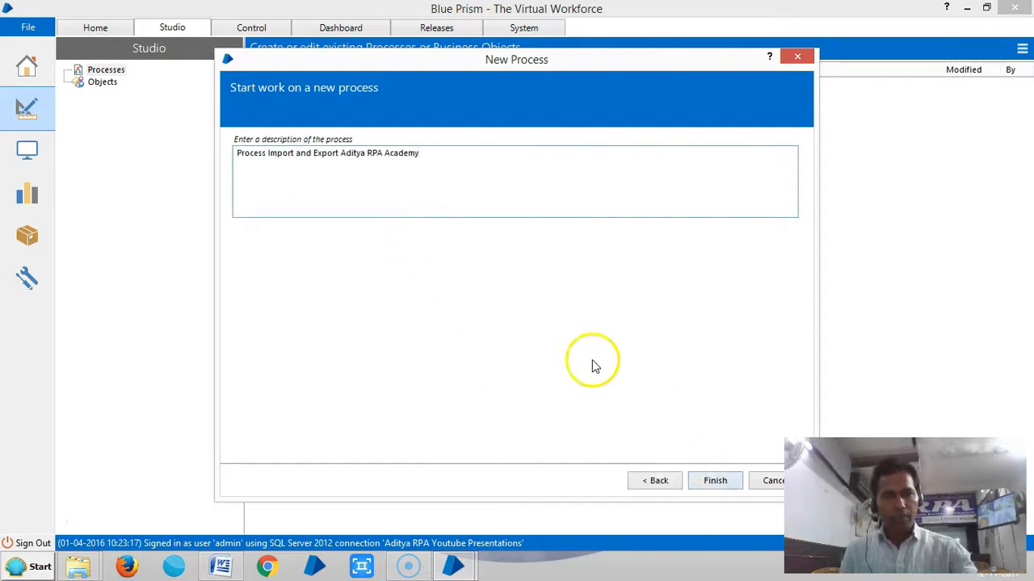
click(714, 481)
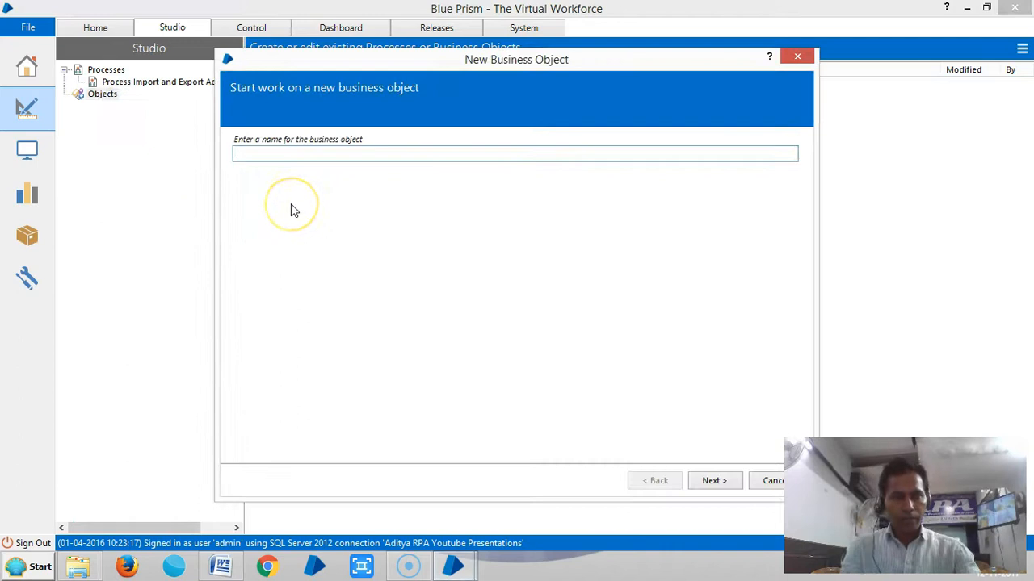
Step: Name the business object 'Visual Business Object Import and Export Aditya RPA Academy', finish creating it and view its details
text(Visual Bus)
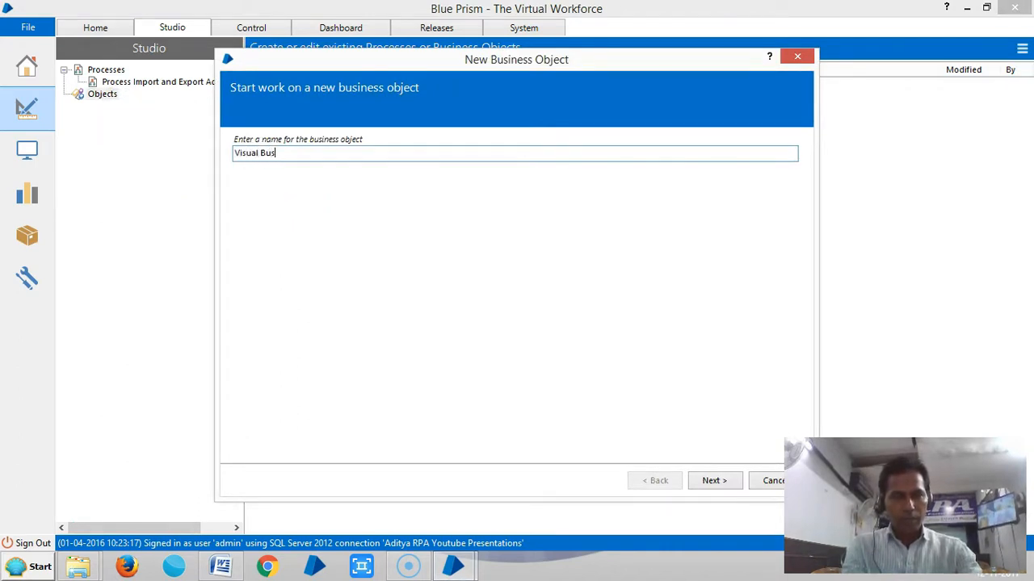
text(iness Object)
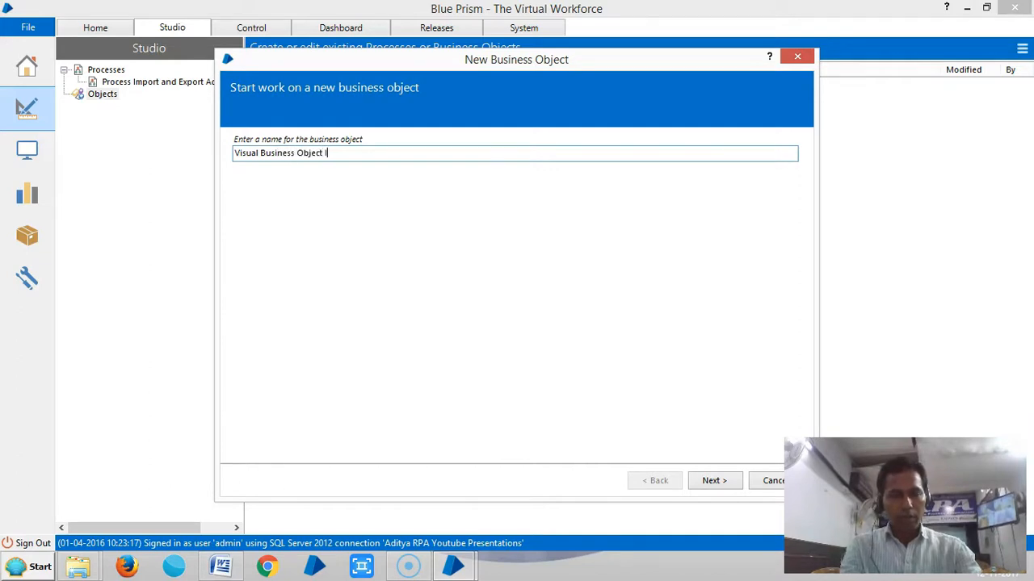
text(Import)
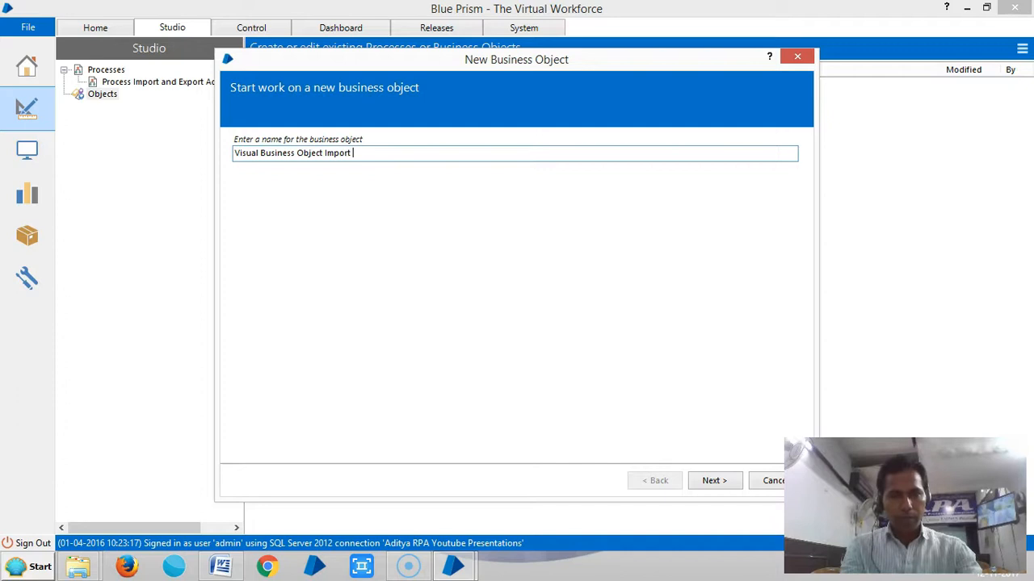
text(and Export Aditya R)
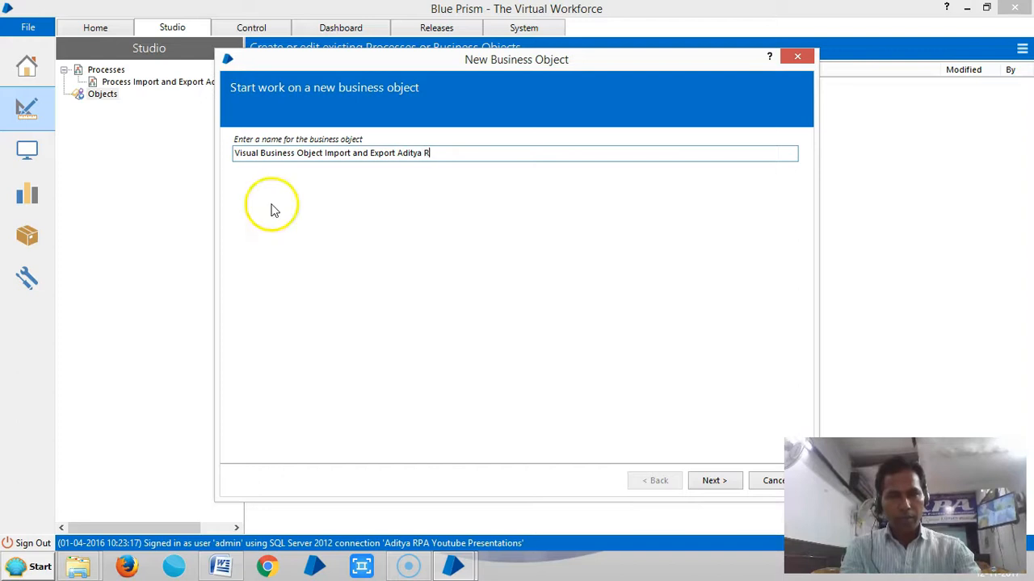
text(PA Ad)
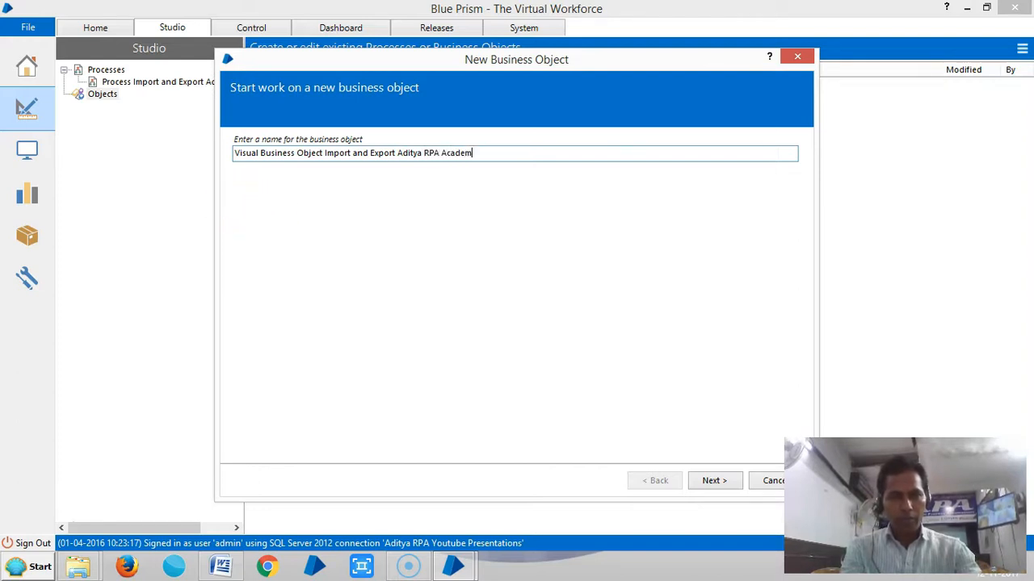
mouse_move(482, 132)
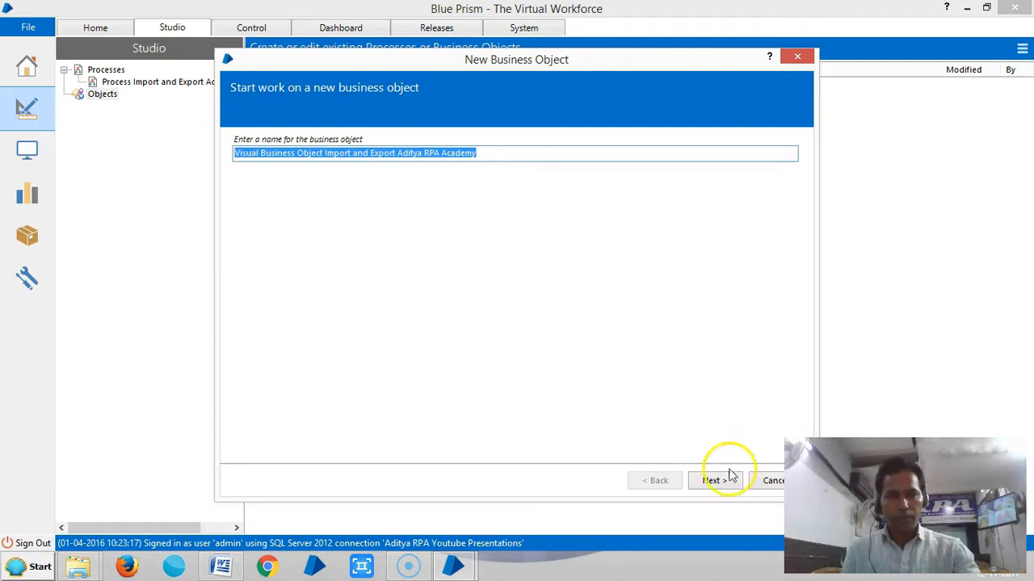
click(714, 481)
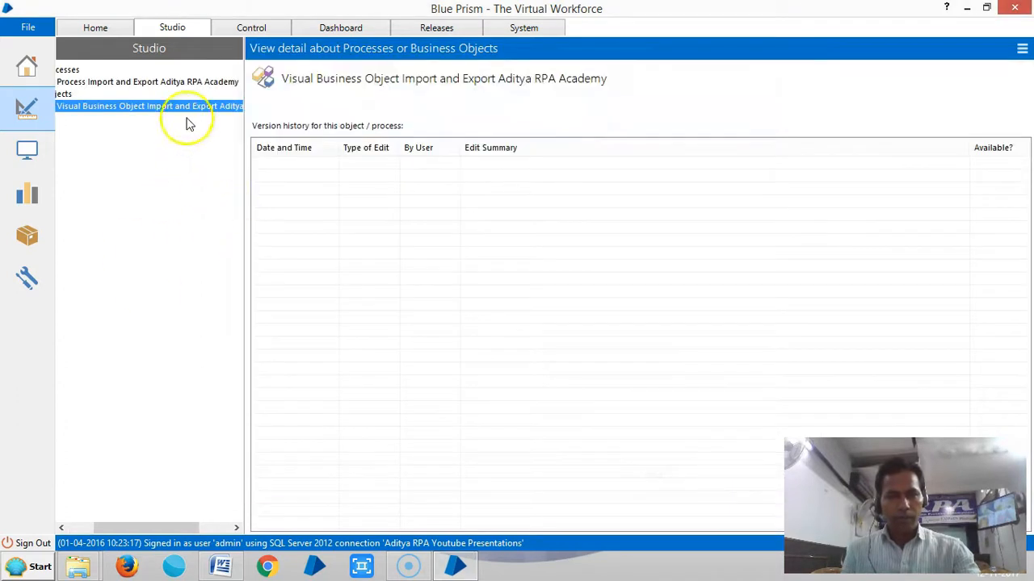
double_click(149, 107)
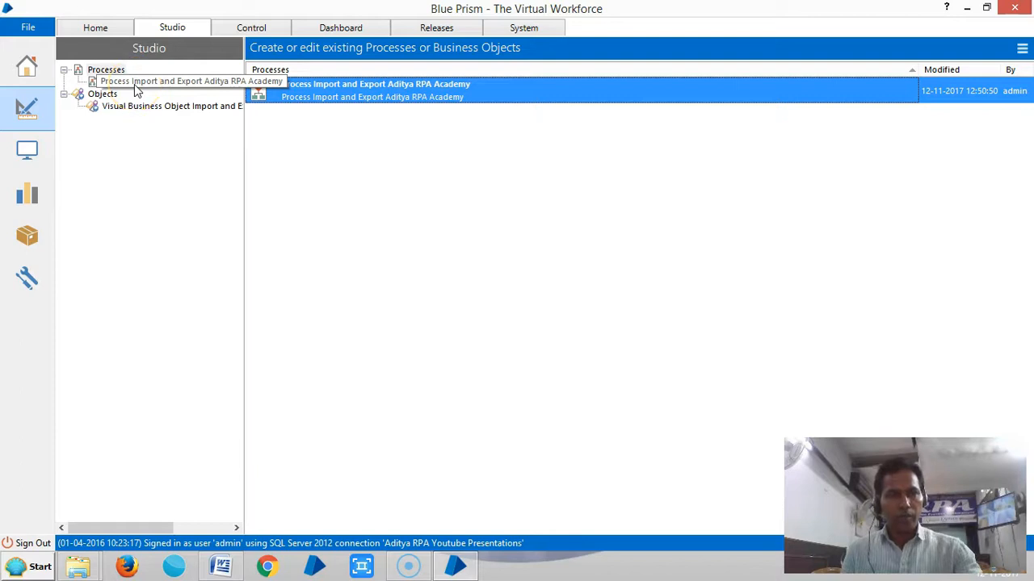
Step: Open the 'Process Import and Export Aditya RPA Academy' process in Process Studio
click(171, 107)
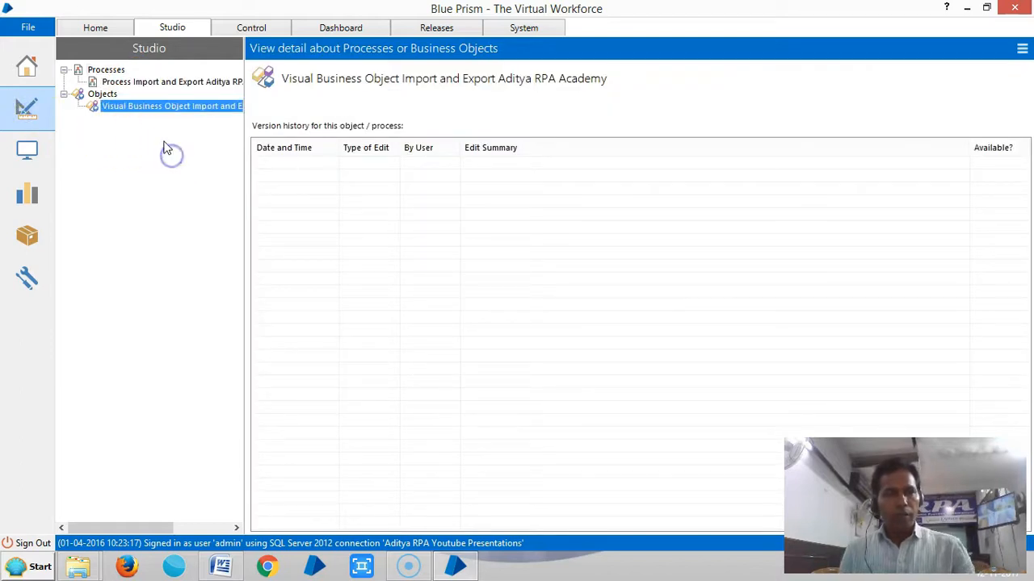
click(172, 81)
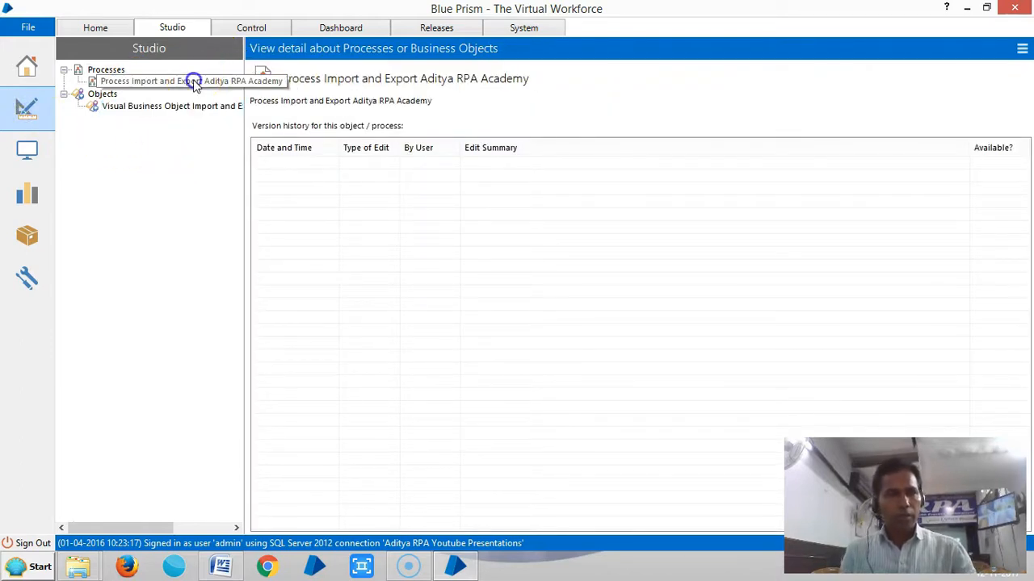
double_click(192, 81)
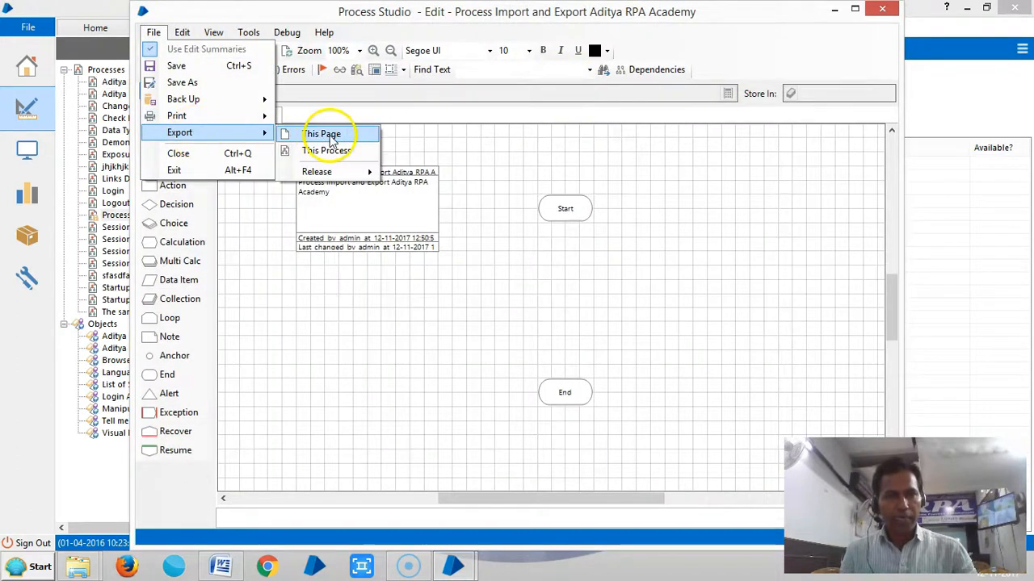
mouse_move(326, 152)
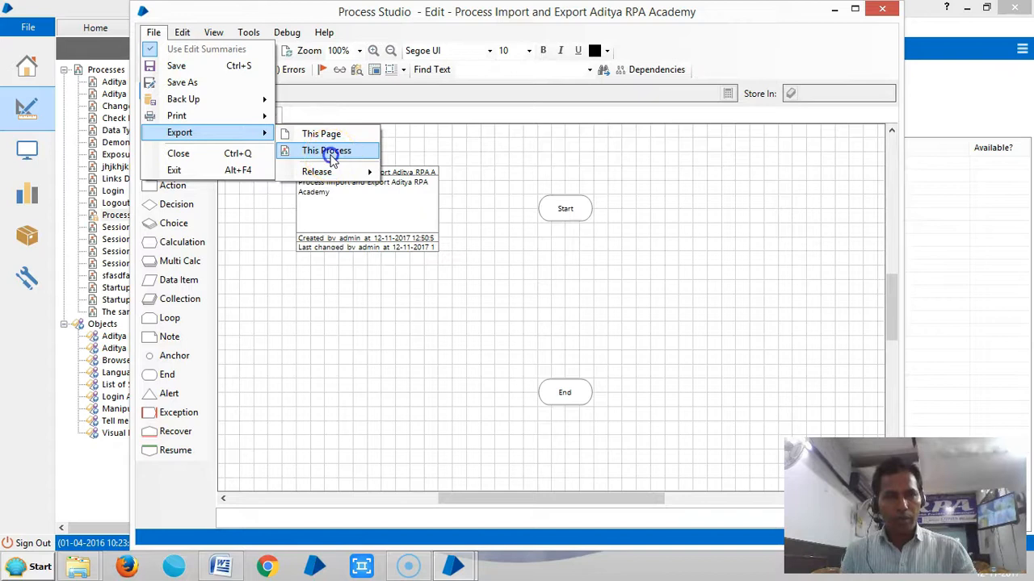
Step: Export the whole process, browsing to the Desktop and creating a new 'Import and Export' folder
click(326, 152)
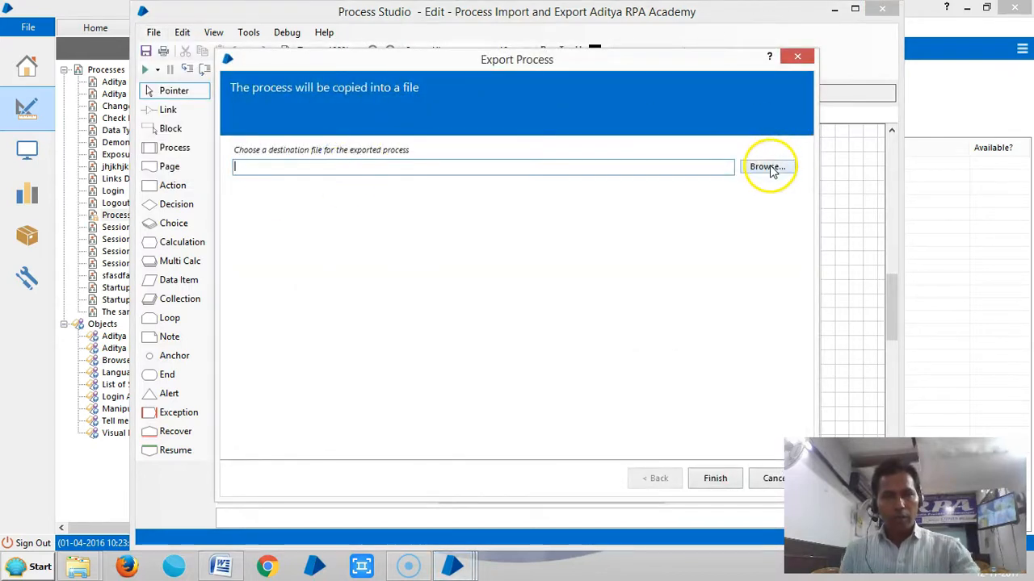
click(765, 166)
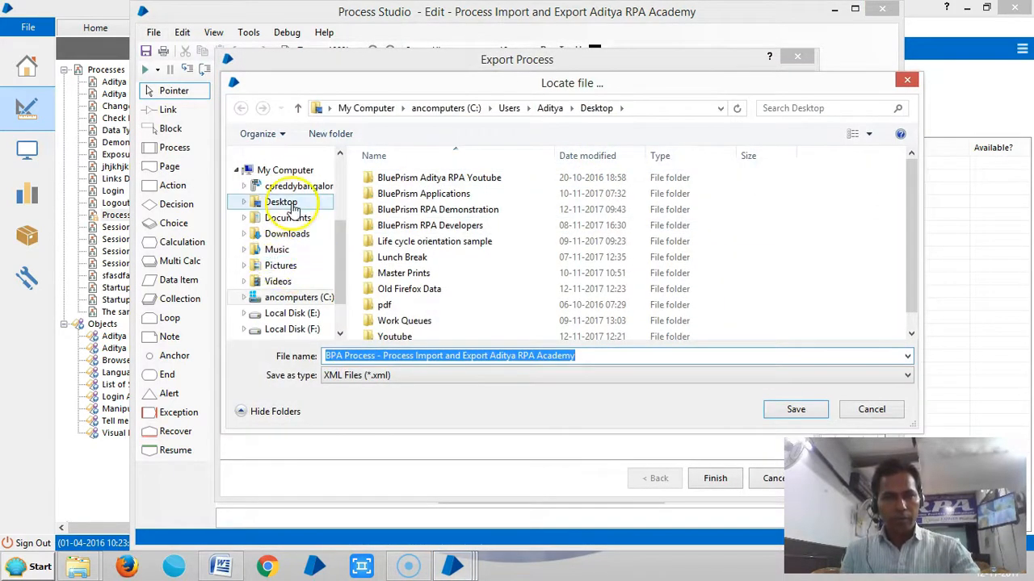
click(281, 201)
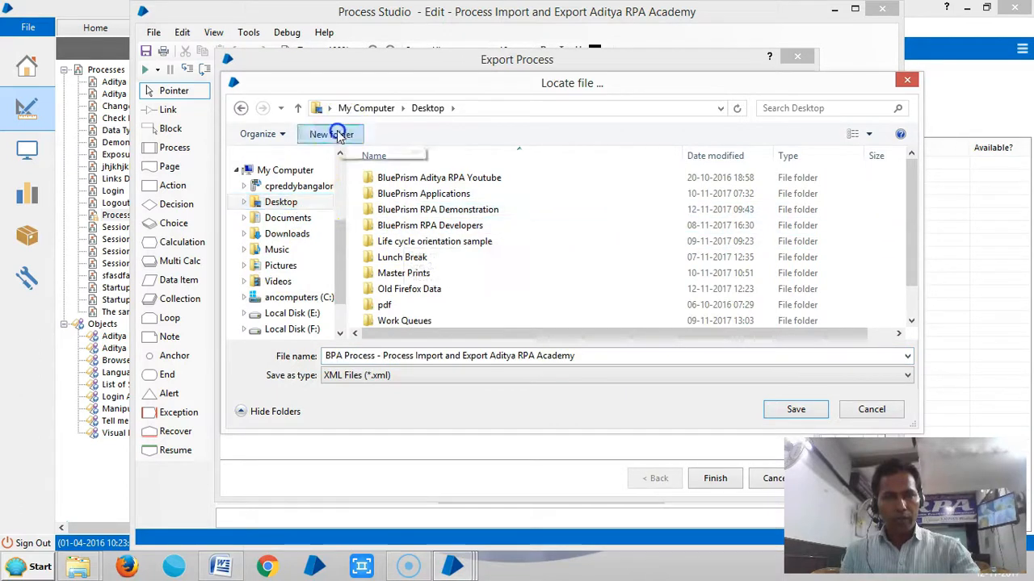
click(329, 134)
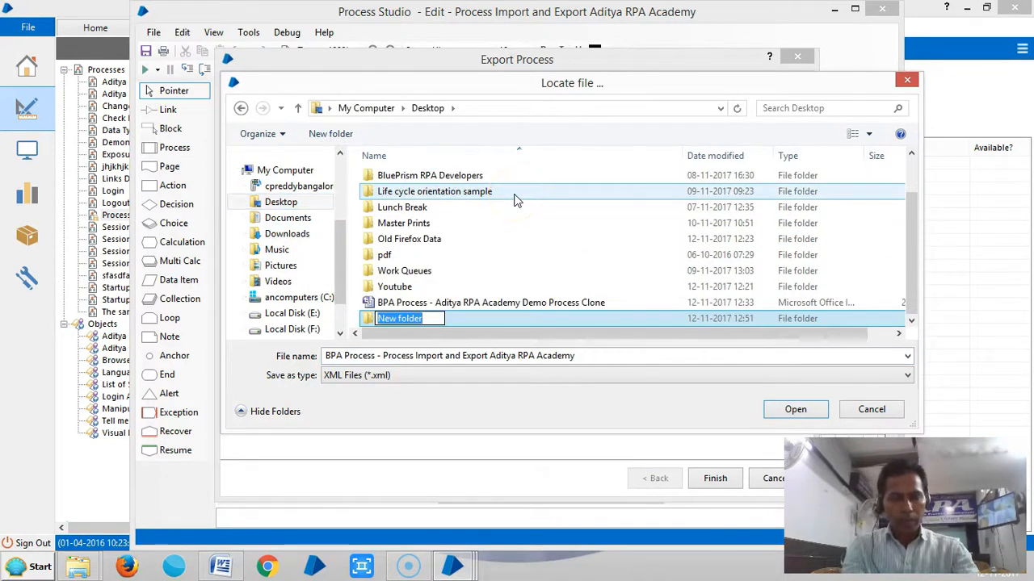
text(Import)
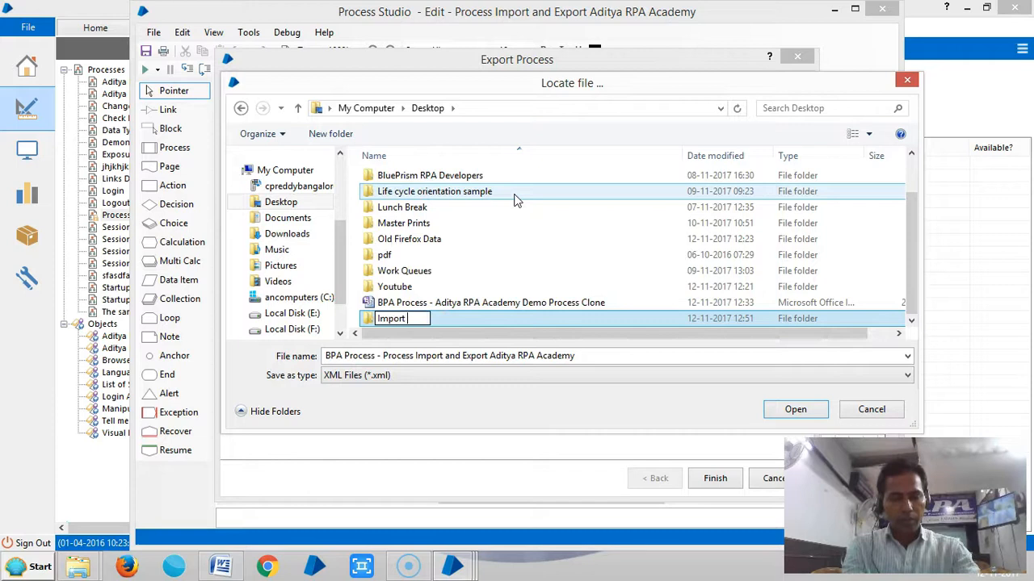
text(and Export)
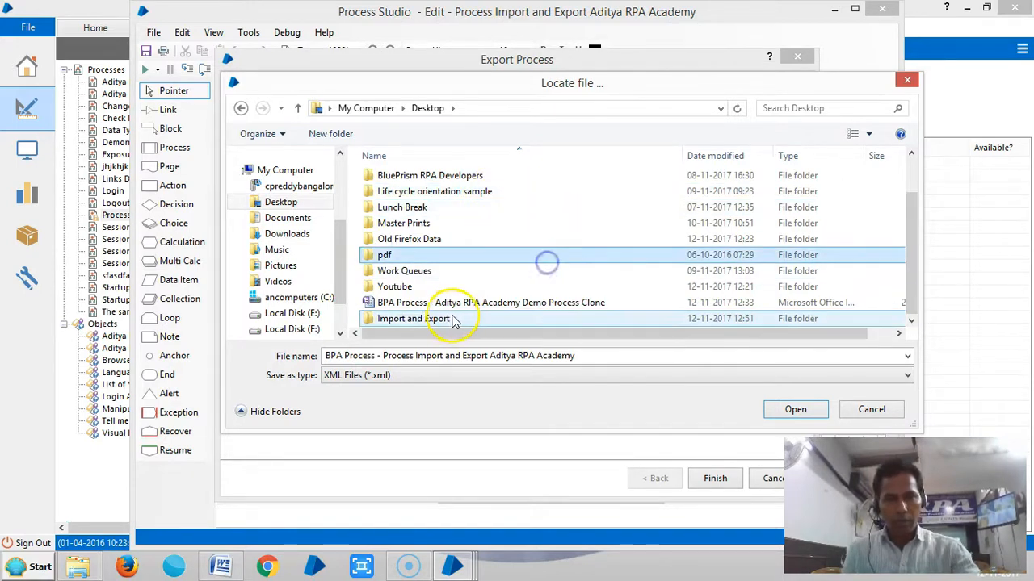
Step: Save the process XML into the Import and Export folder, finish the export and close Process Studio
double_click(414, 318)
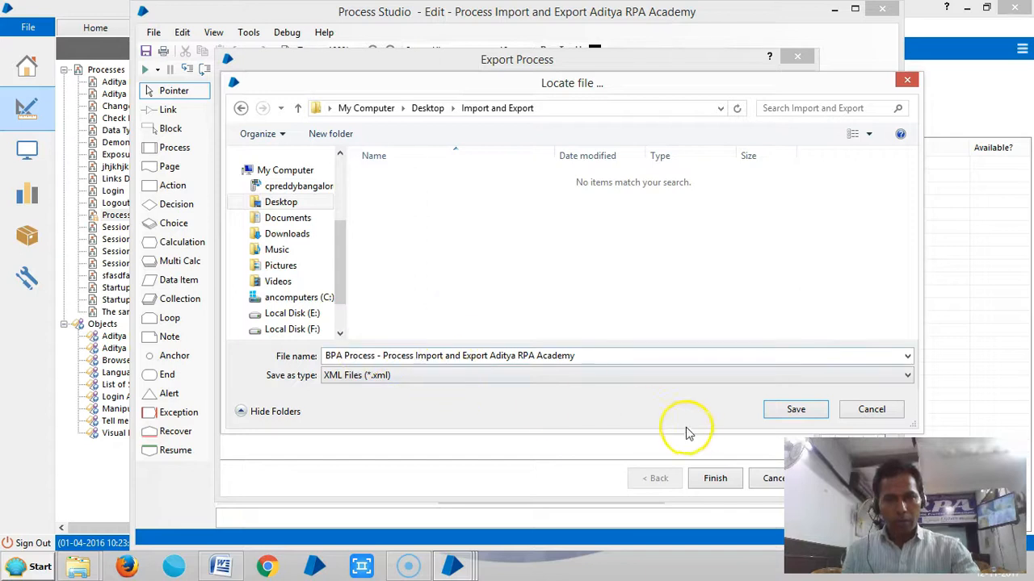
click(795, 410)
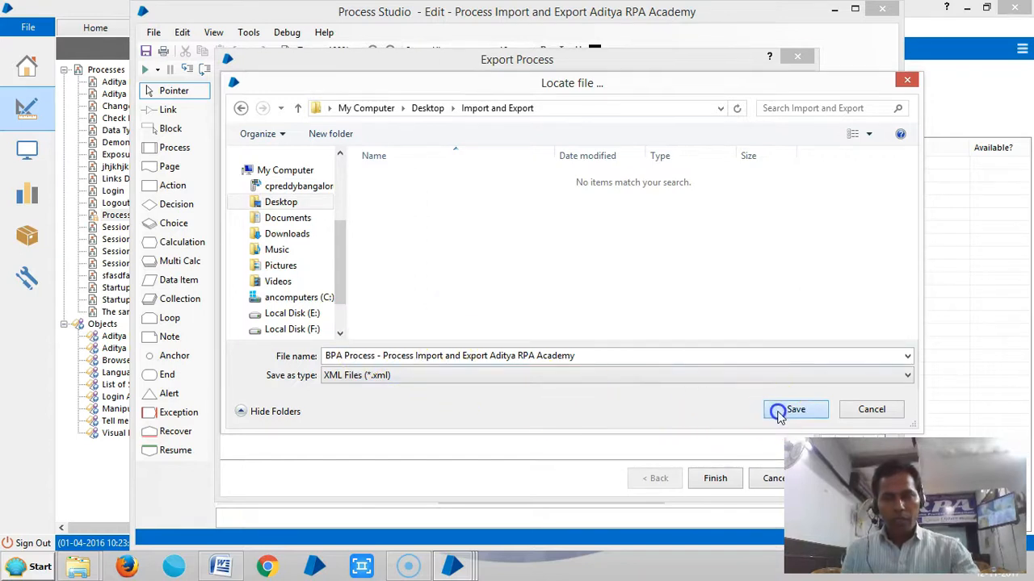
click(795, 410)
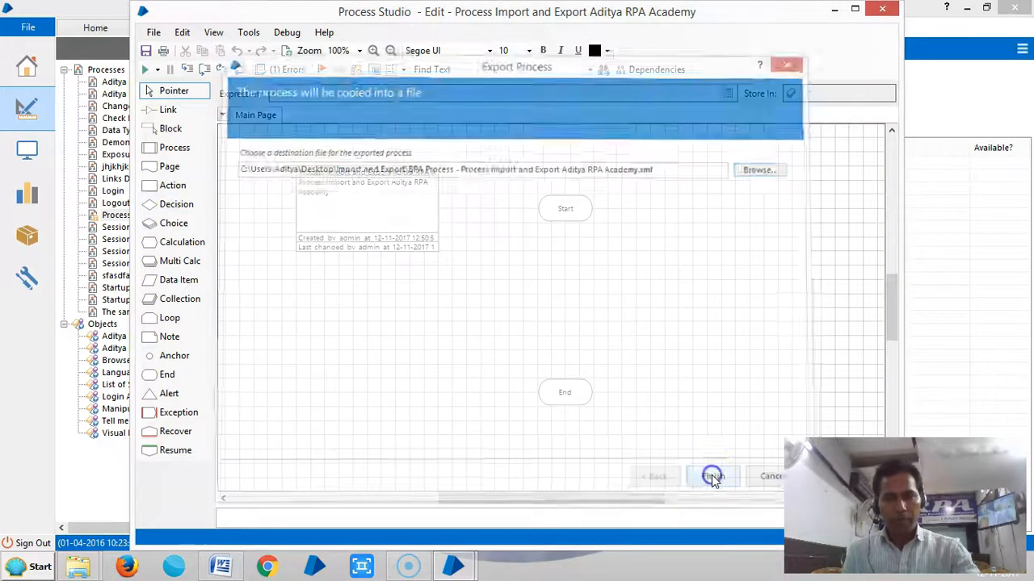
click(711, 475)
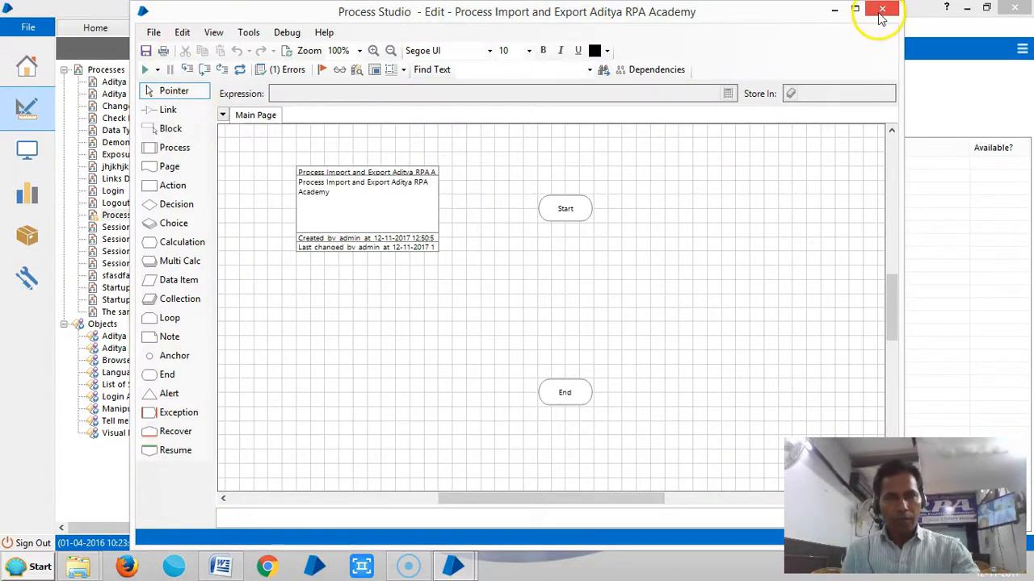
click(882, 9)
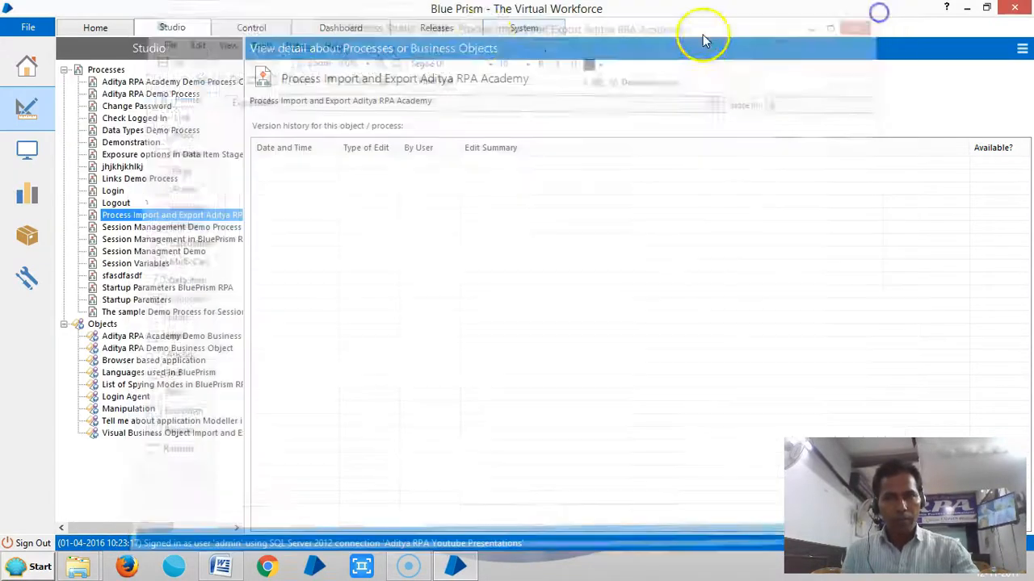
Step: Start a Process / Object import and browse to the Desktop for the file
click(171, 28)
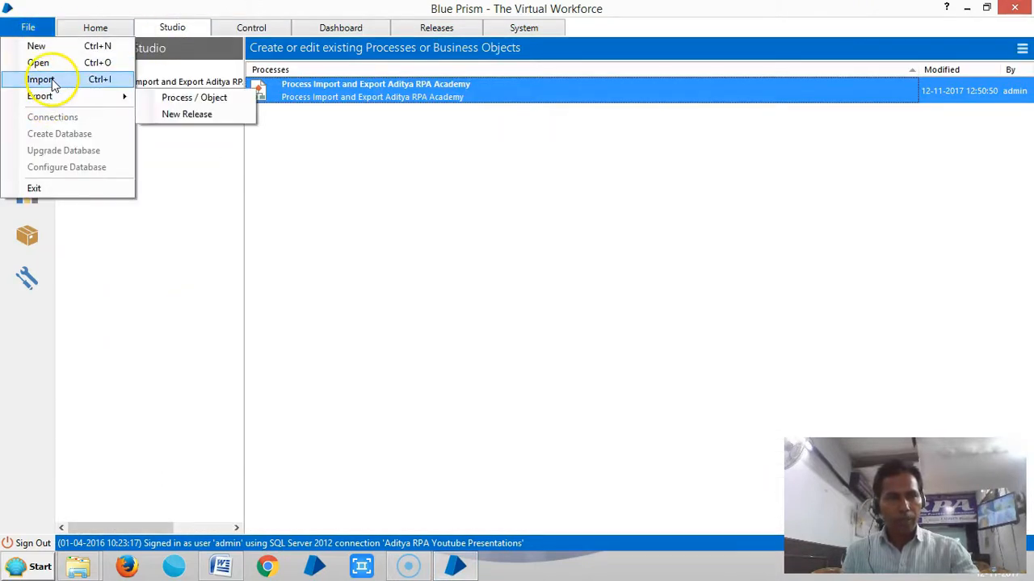
click(188, 113)
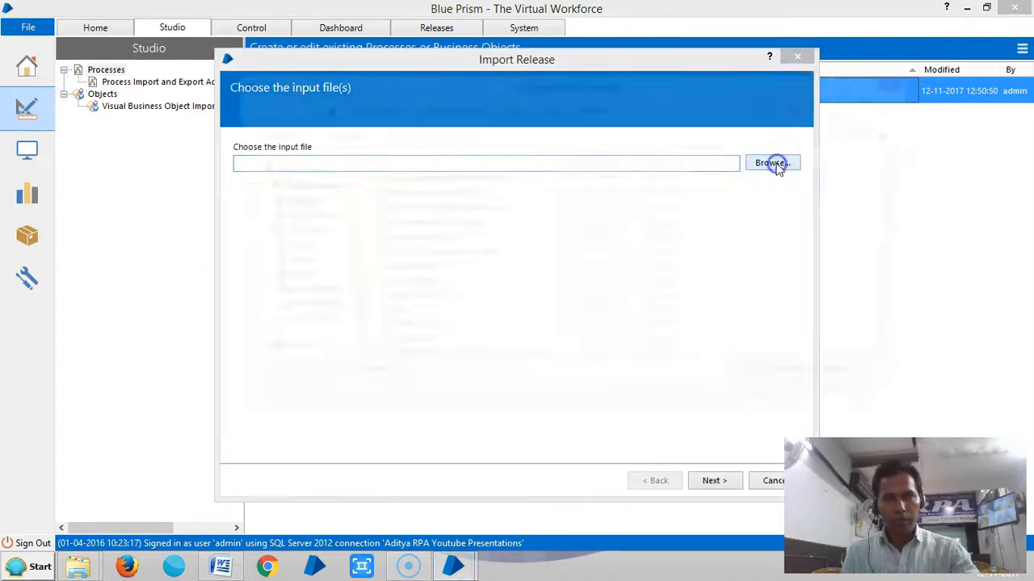
click(771, 163)
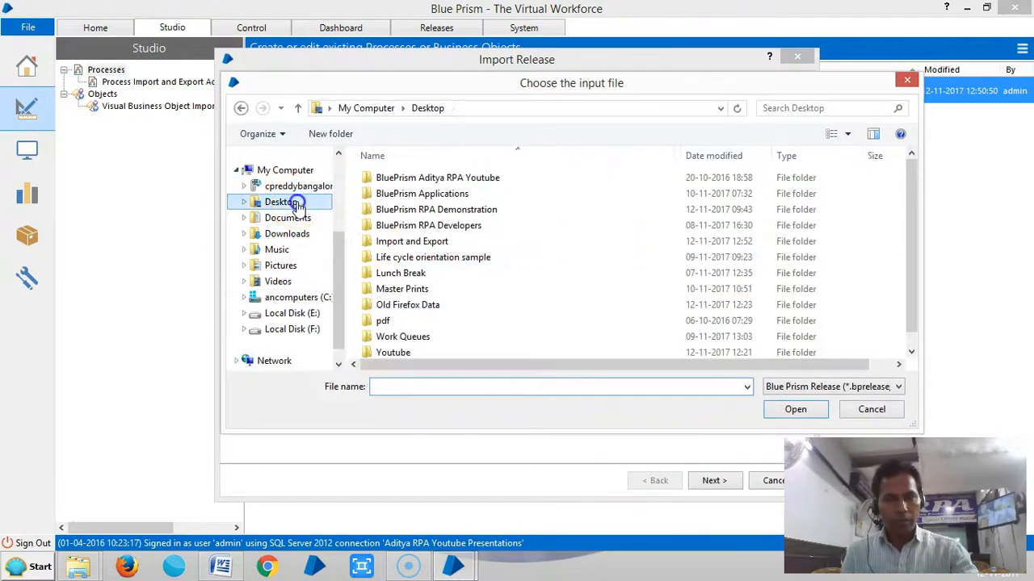
click(401, 287)
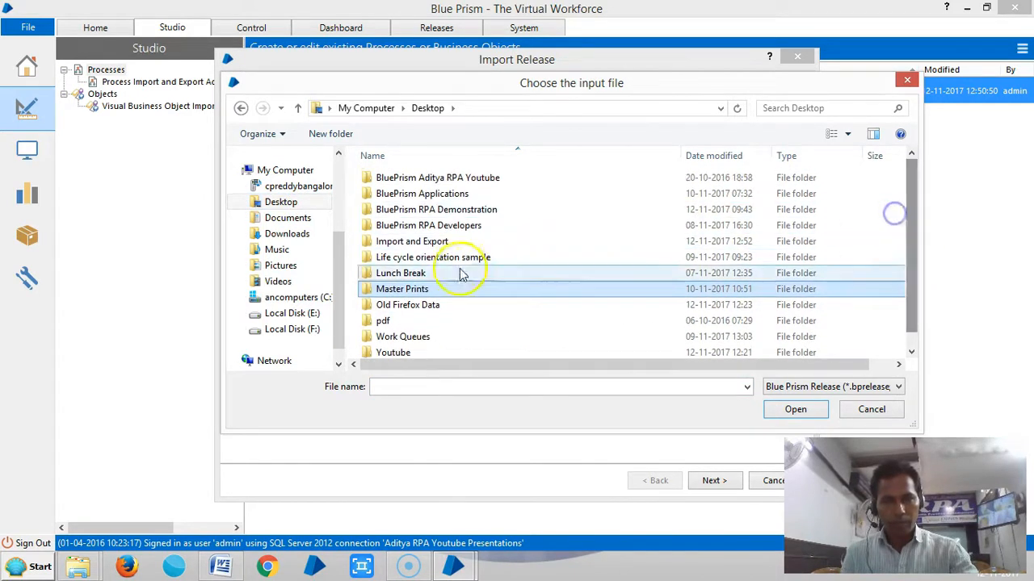
Step: Select the exported process XML from the Import and Export folder and move on to the conflict step
double_click(411, 241)
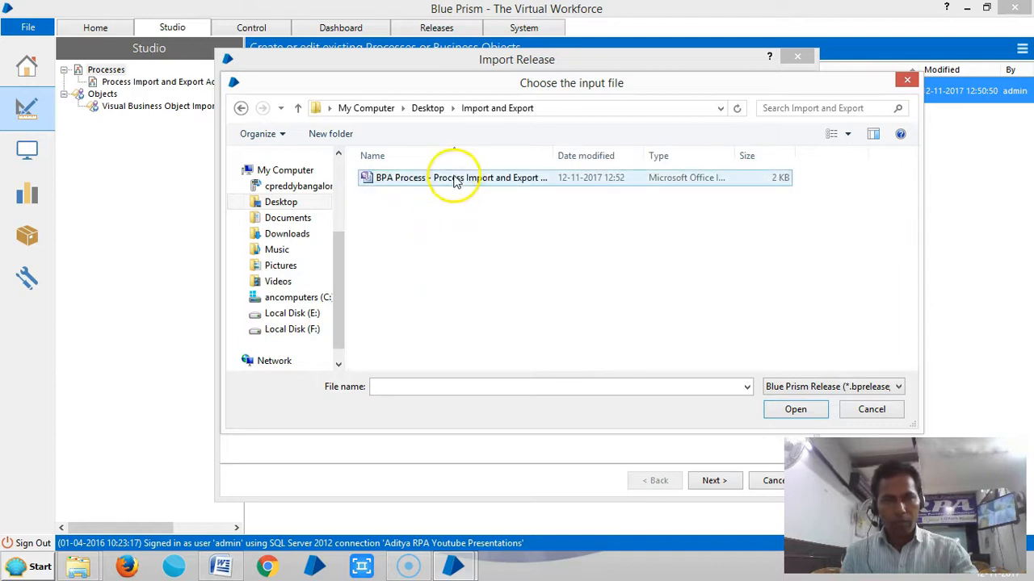
click(452, 176)
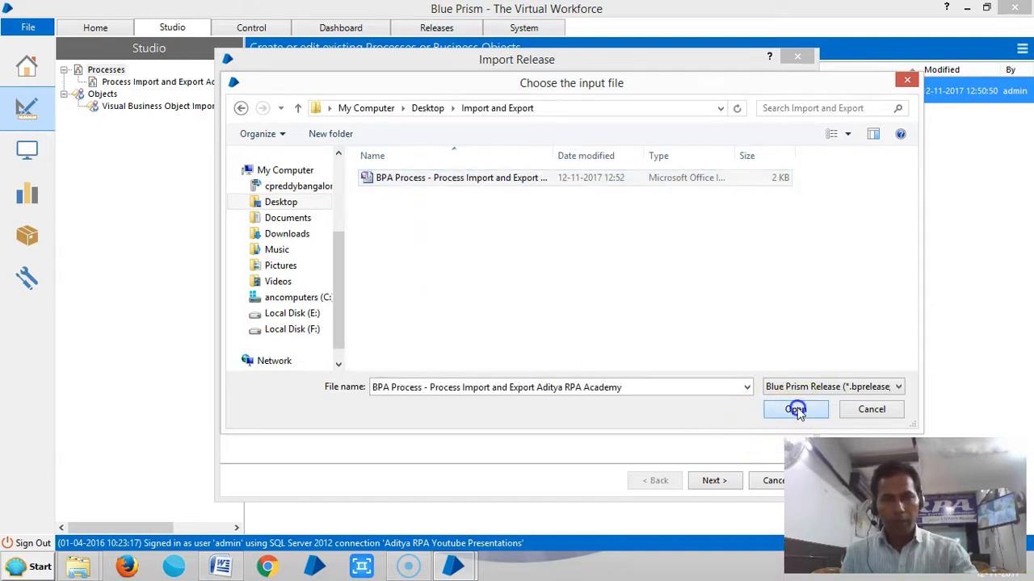
click(794, 410)
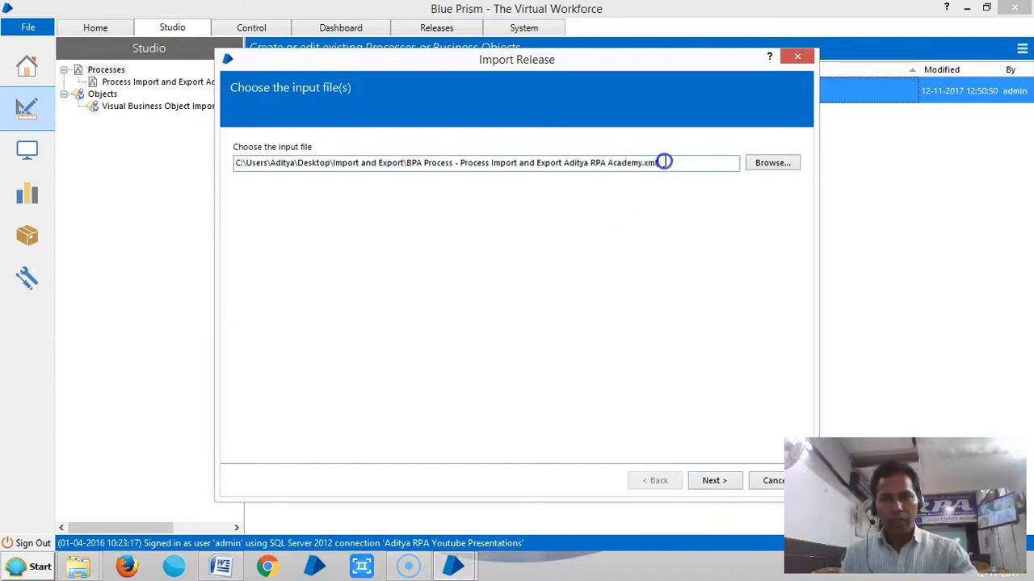
click(714, 482)
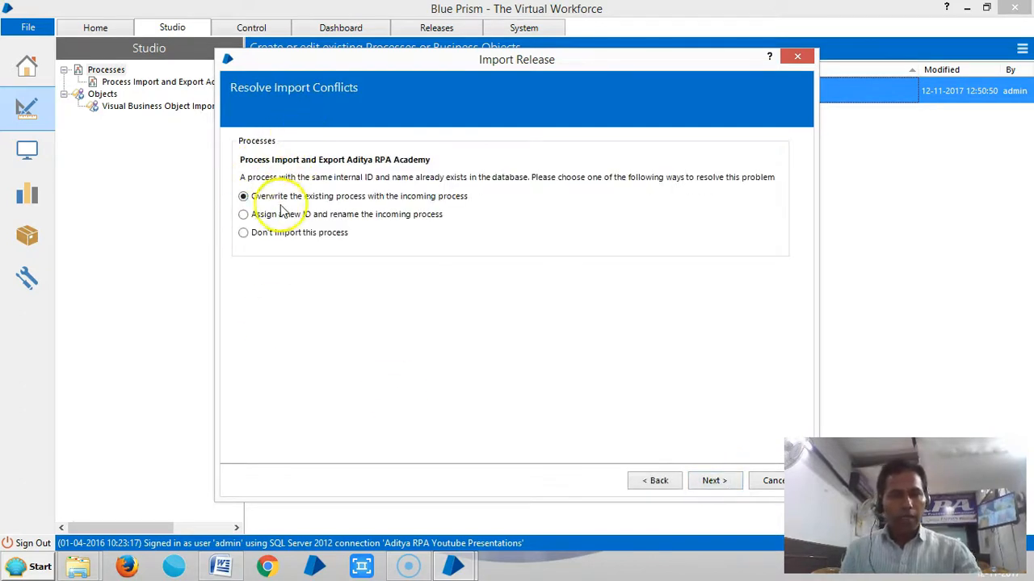
mouse_move(335, 190)
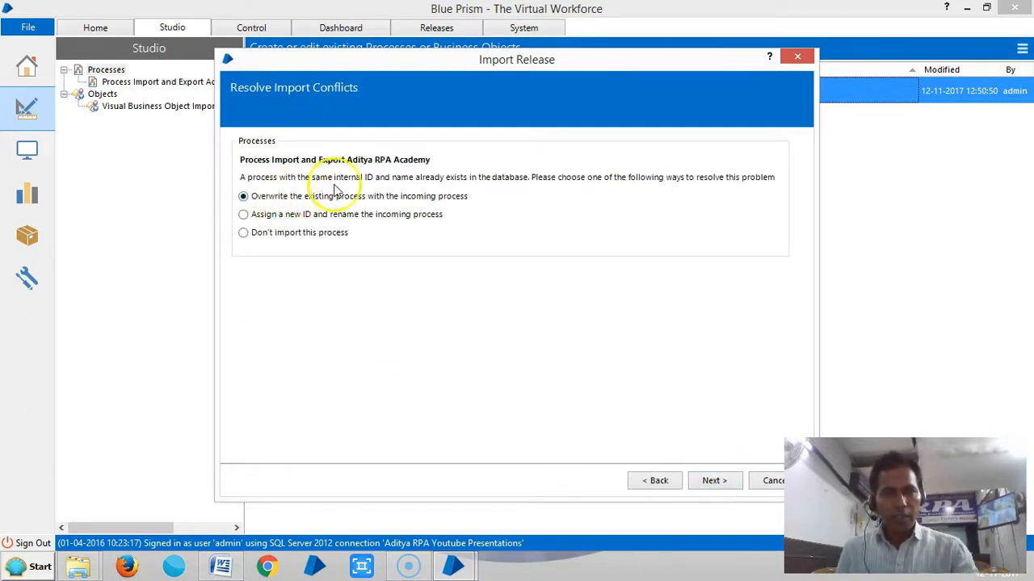
mouse_move(387, 187)
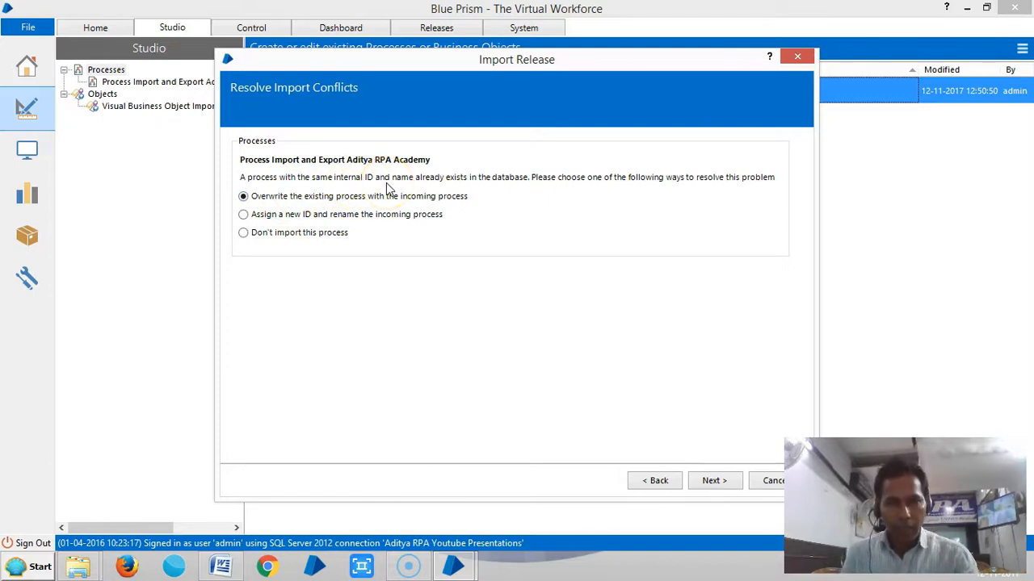
mouse_move(391, 176)
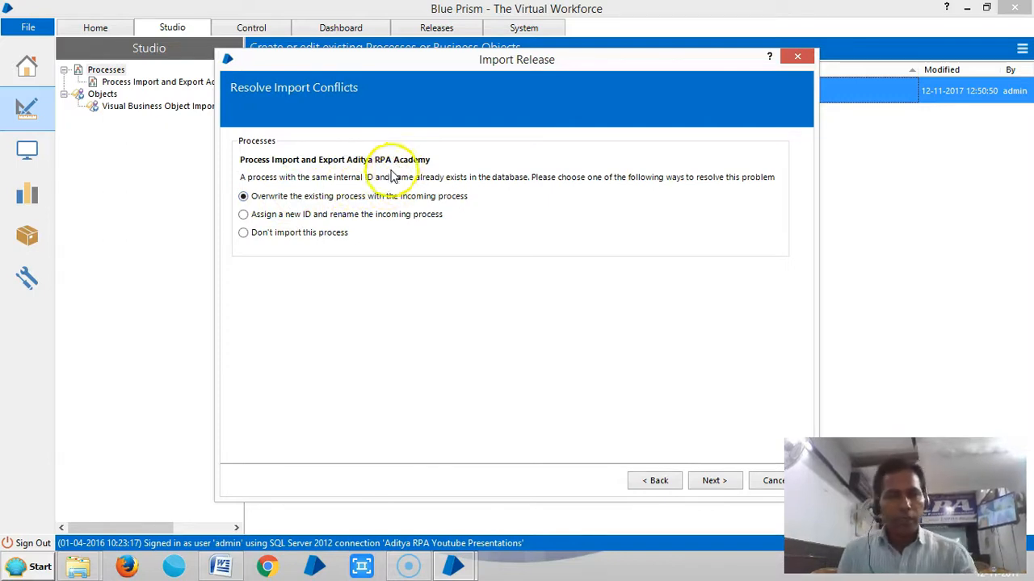
Step: Assign a new ID, rename the incoming process 'Import the Process' and finish the import
click(243, 213)
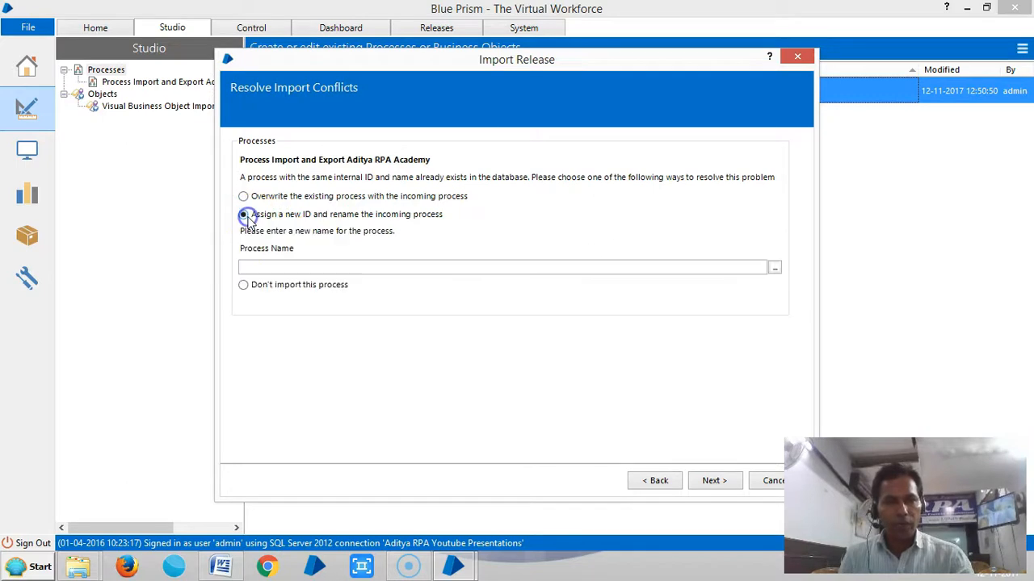
click(242, 213)
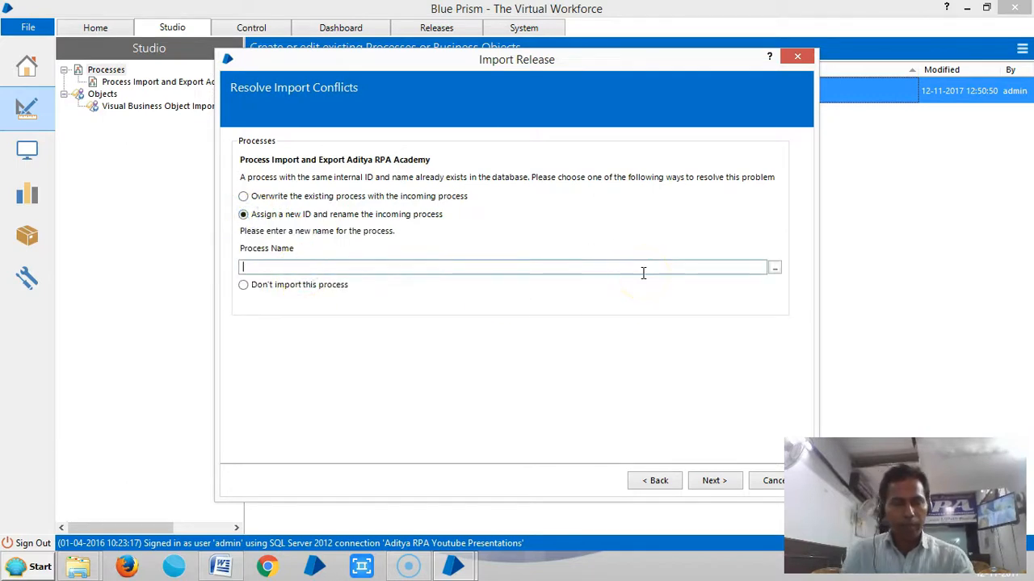
text(Import the P)
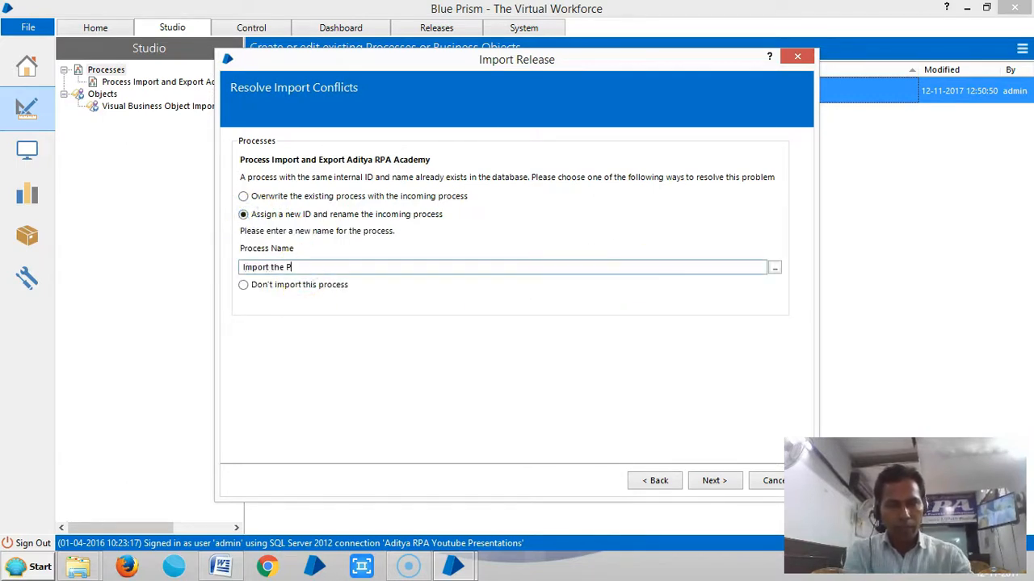
text(rocess)
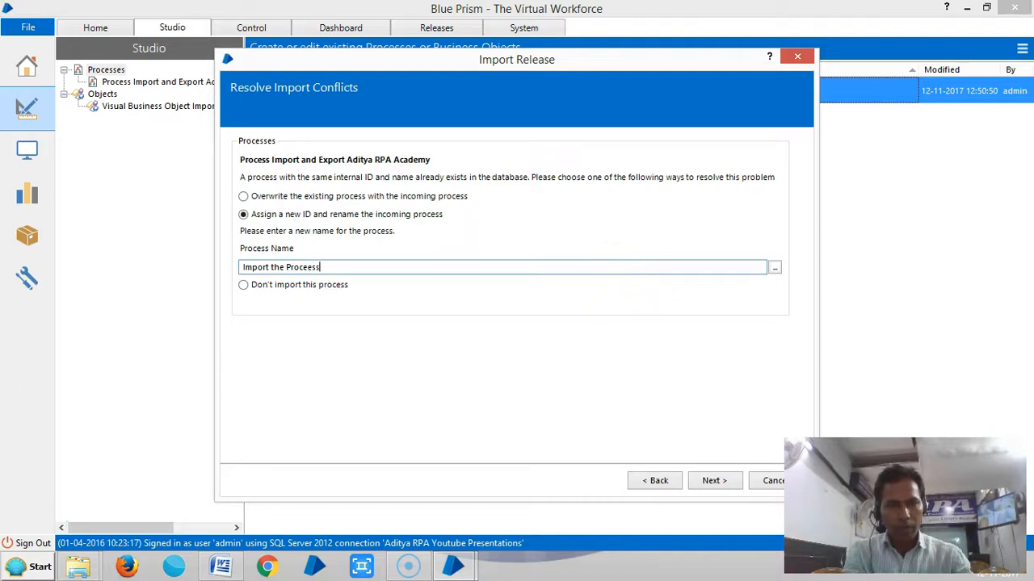
mouse_move(283, 245)
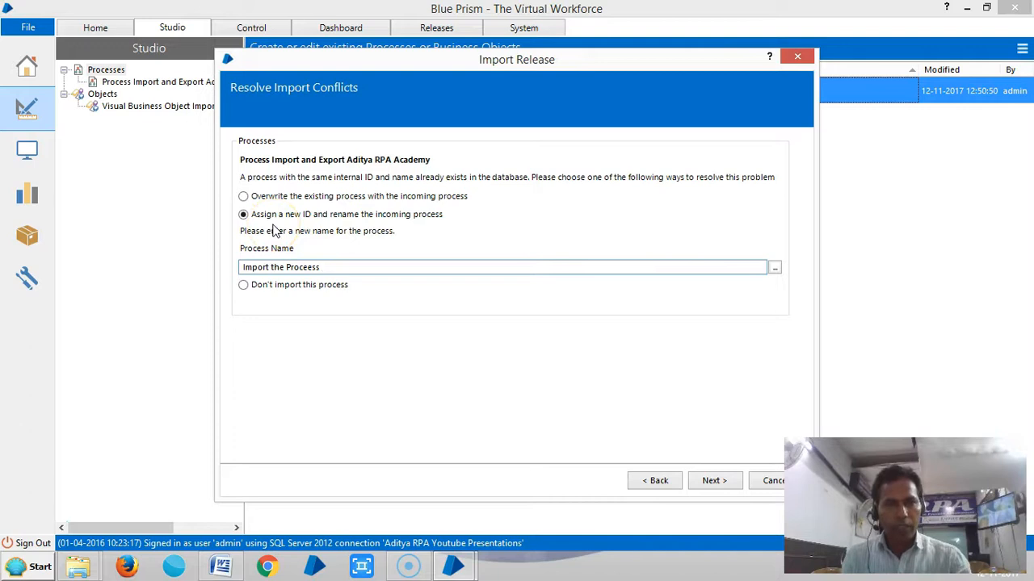
mouse_move(714, 482)
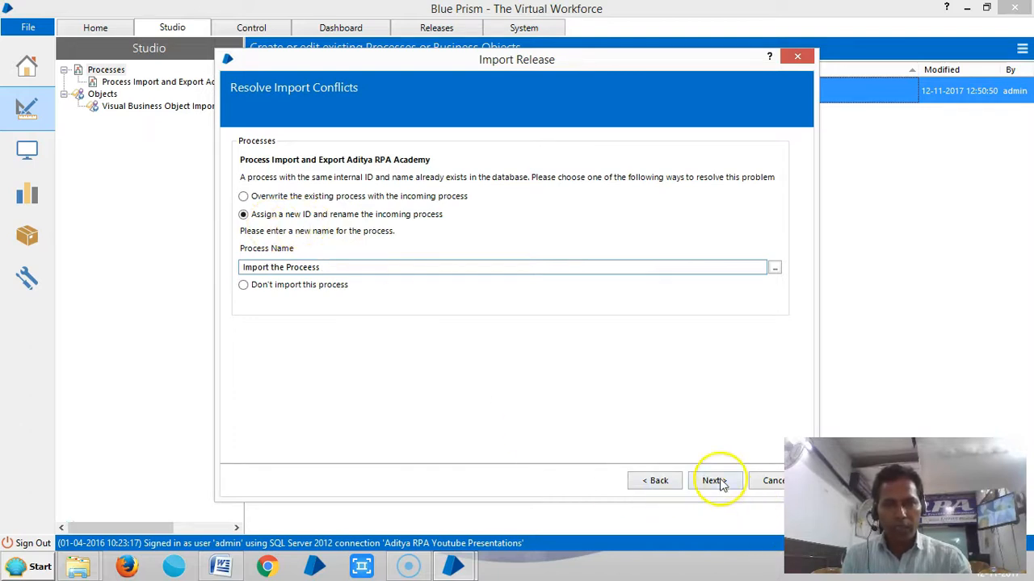
click(714, 481)
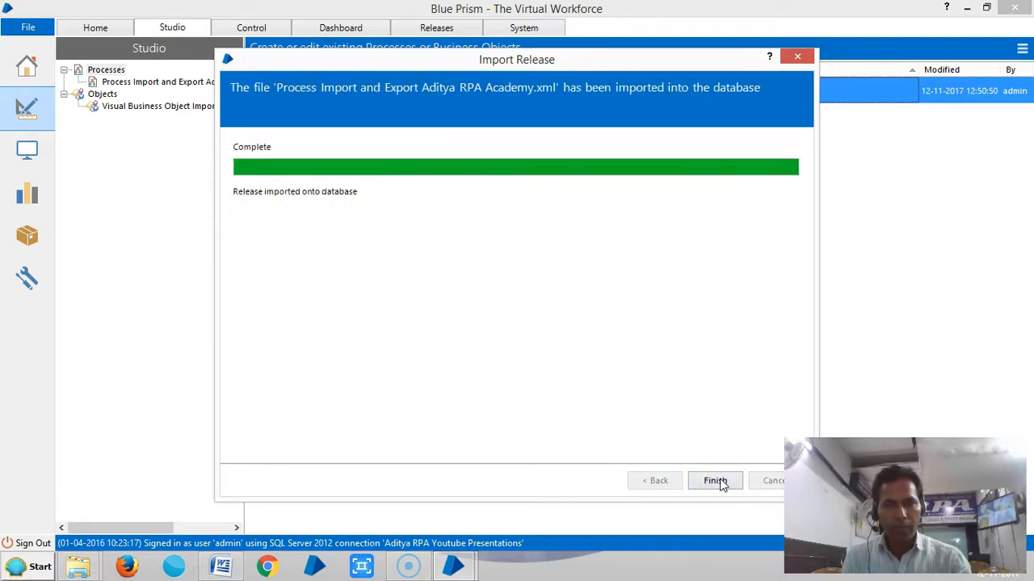
click(714, 481)
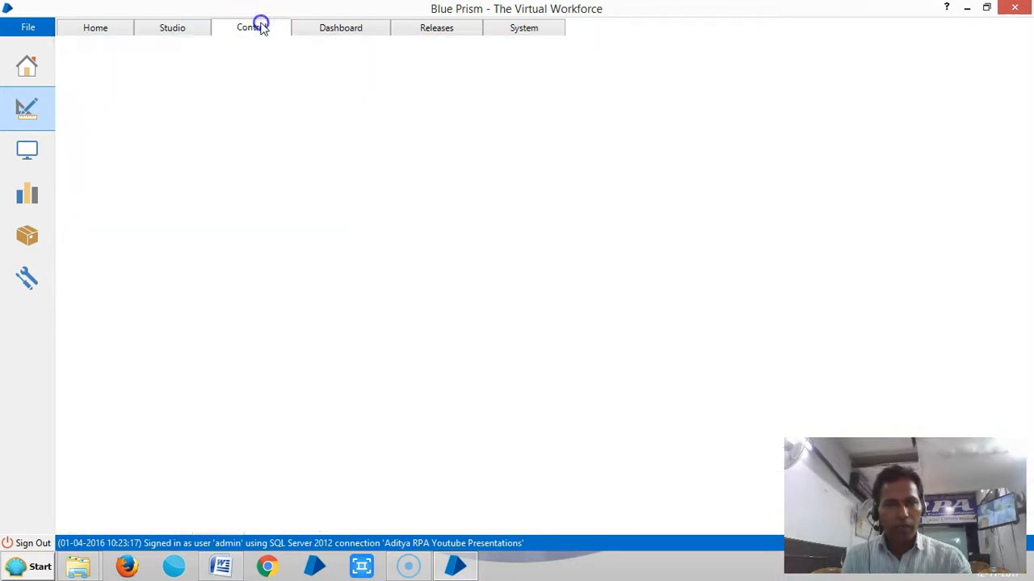
Step: Export the business object XML into the Import and Export folder and close Object Studio
click(172, 26)
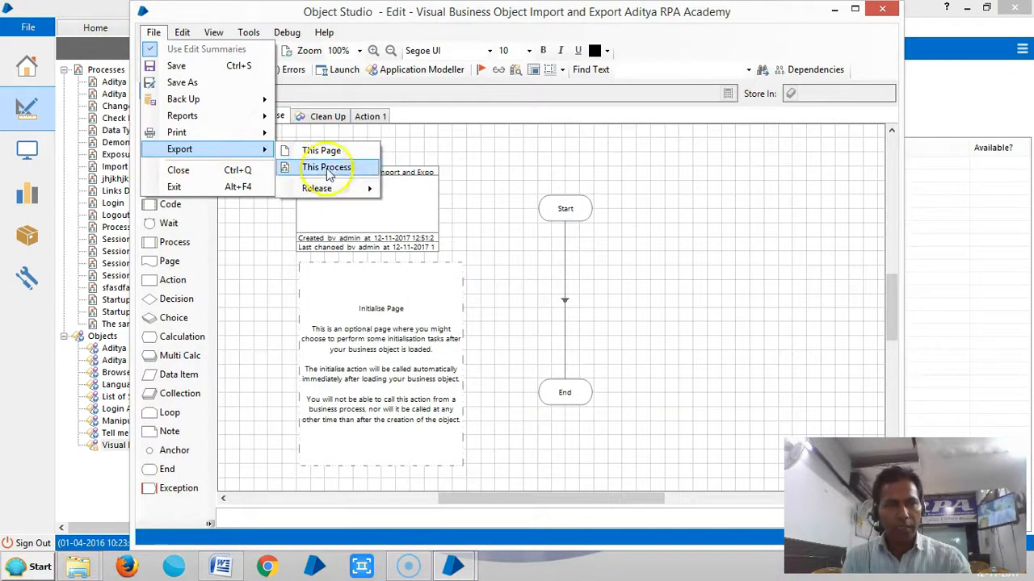
click(326, 166)
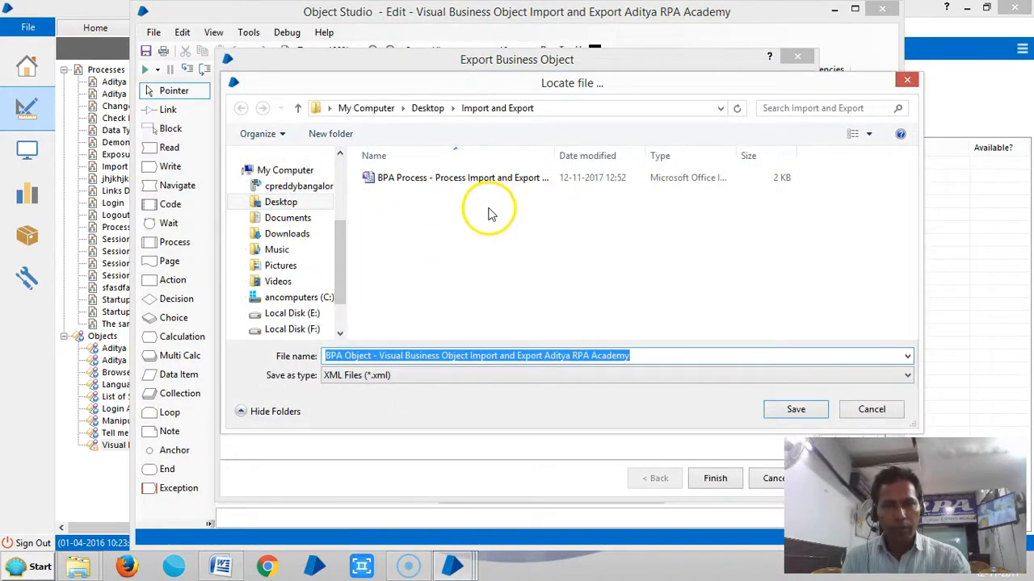
mouse_move(481, 132)
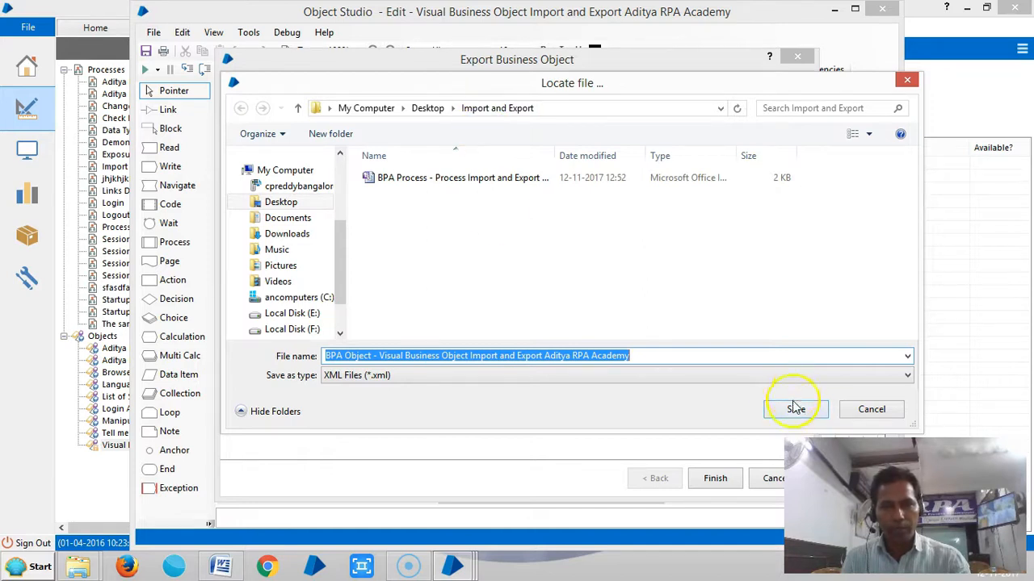
click(795, 409)
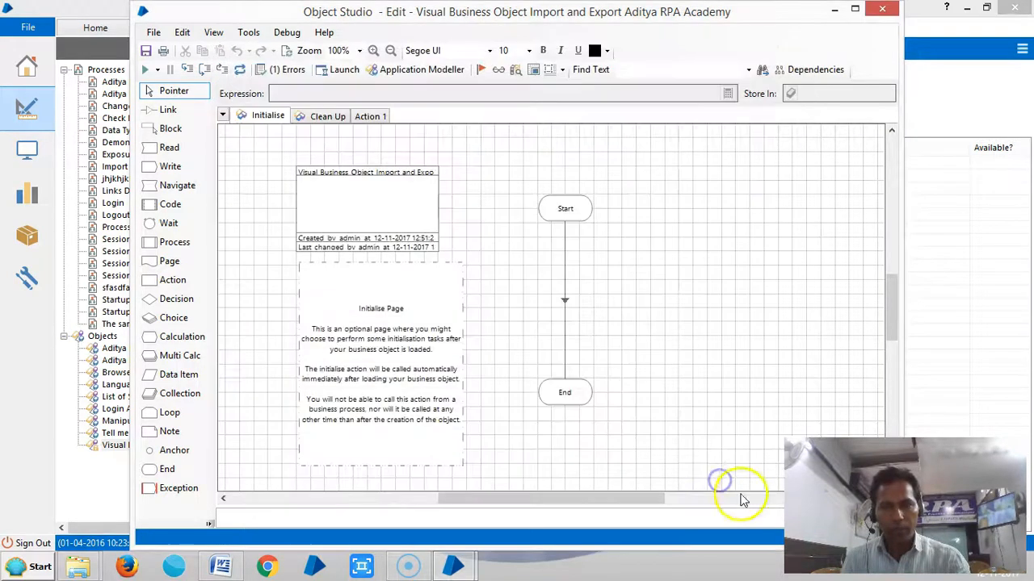
click(882, 10)
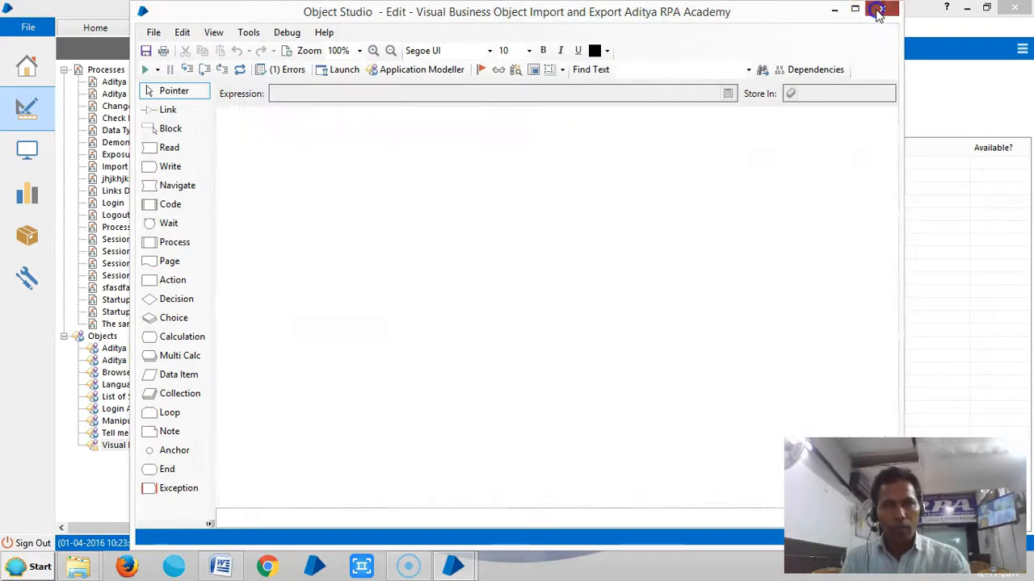
click(881, 10)
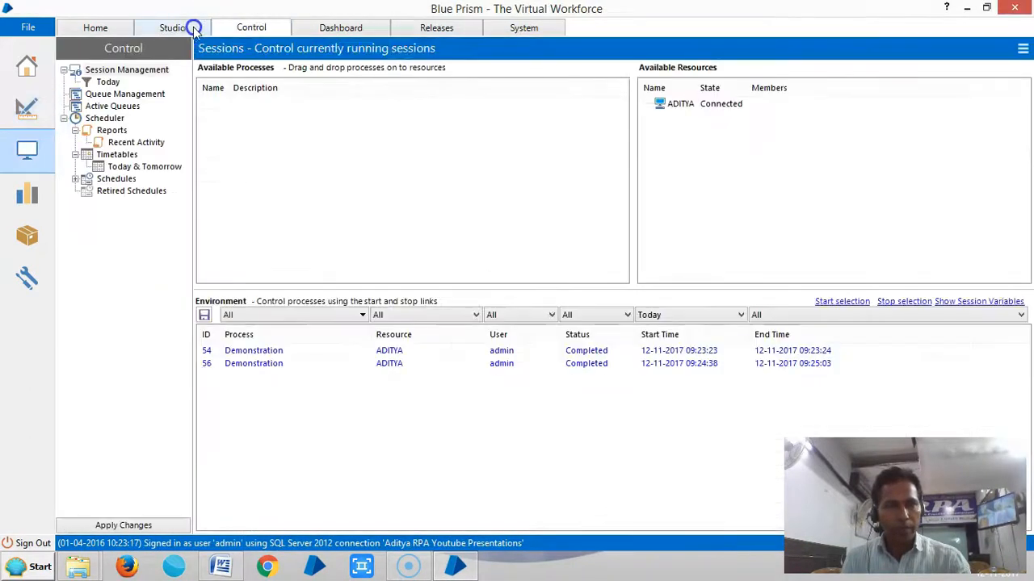
Step: Return to Studio and browse for the exported business object XML to import
click(171, 28)
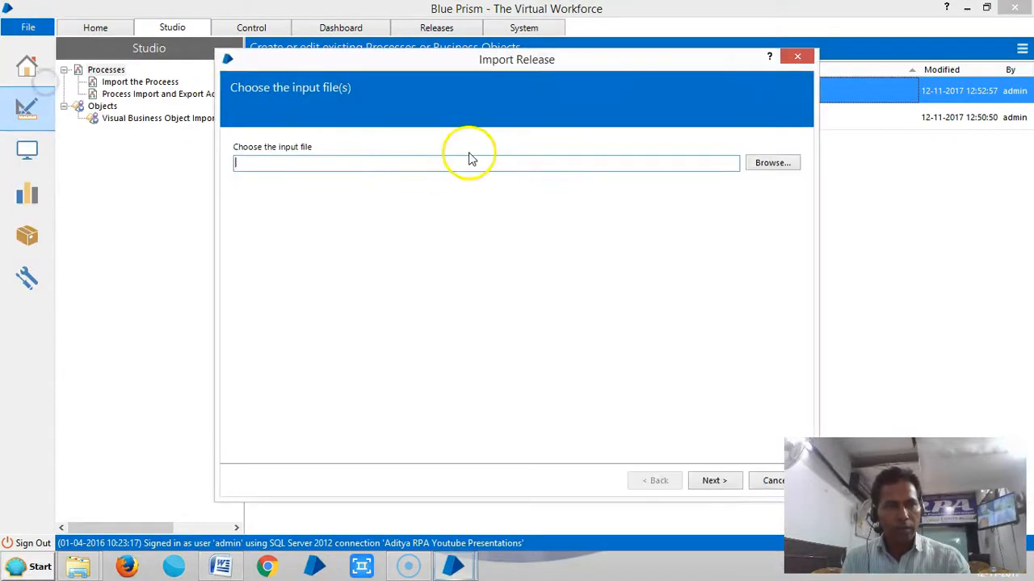
click(770, 162)
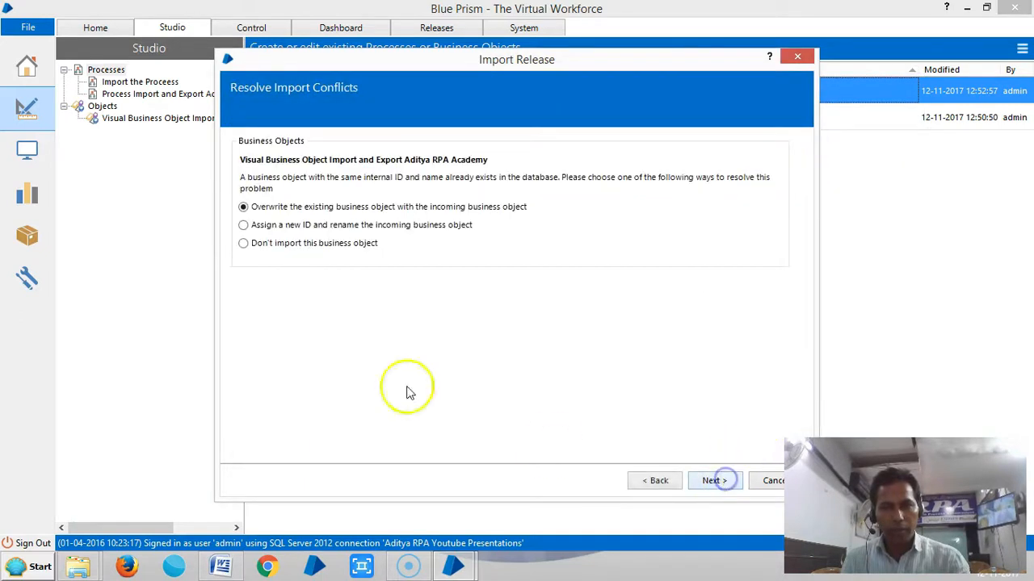
mouse_move(339, 294)
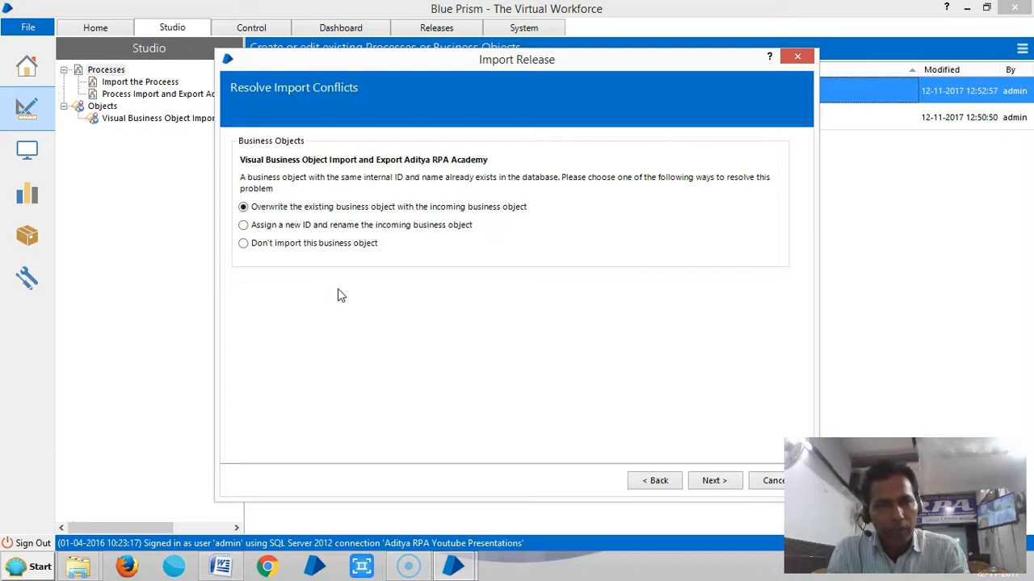
mouse_move(361, 243)
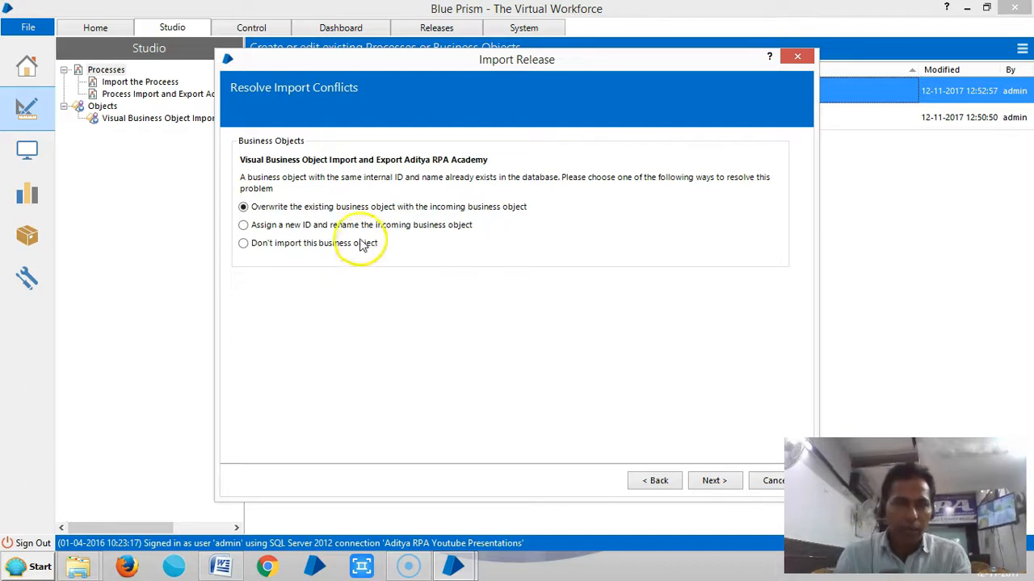
Step: Assign a new ID, rename the object 'Import Business Object', finish the import and show the Control view
click(243, 225)
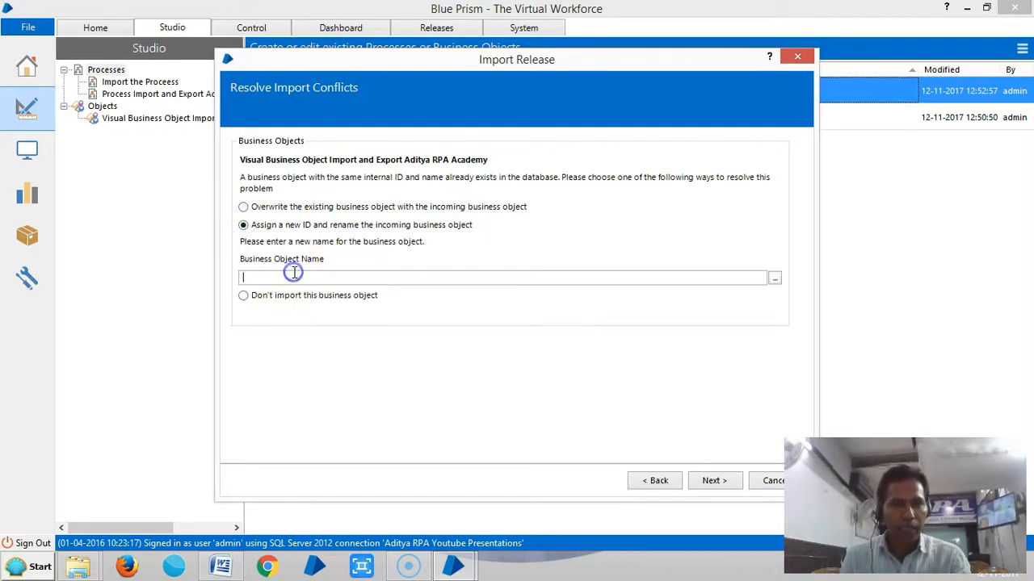
text(Import)
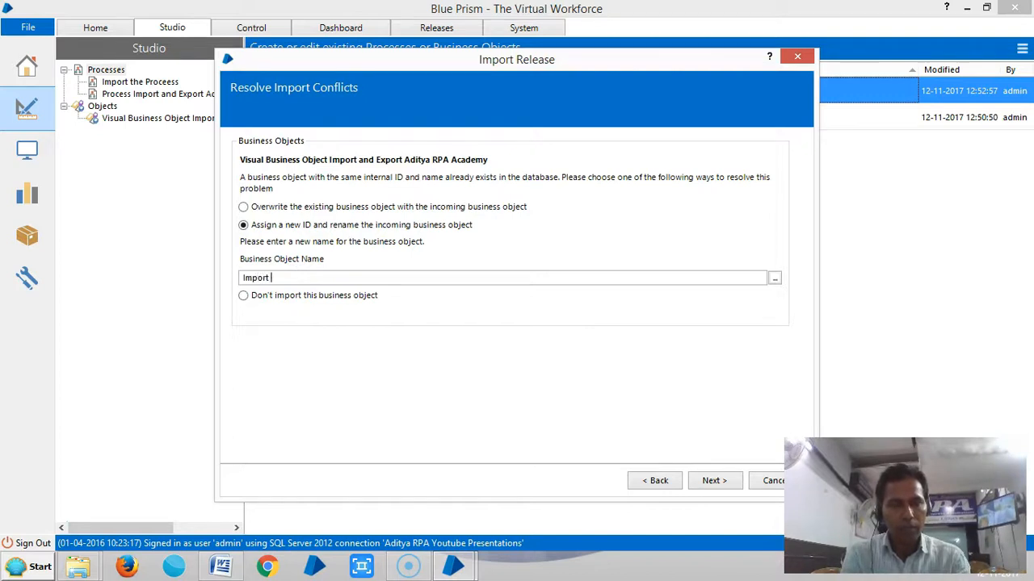
text(Business)
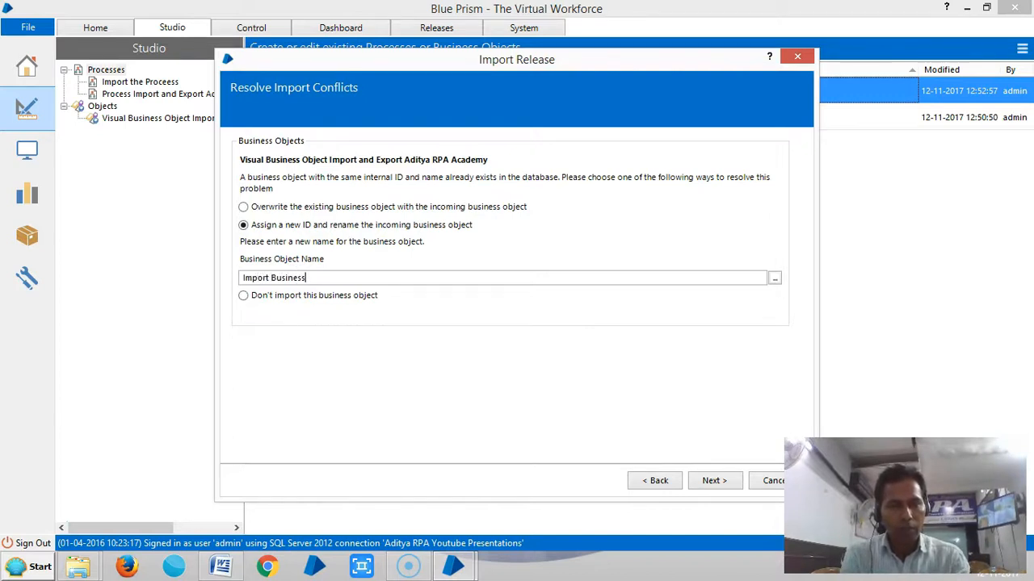
text(Ob)
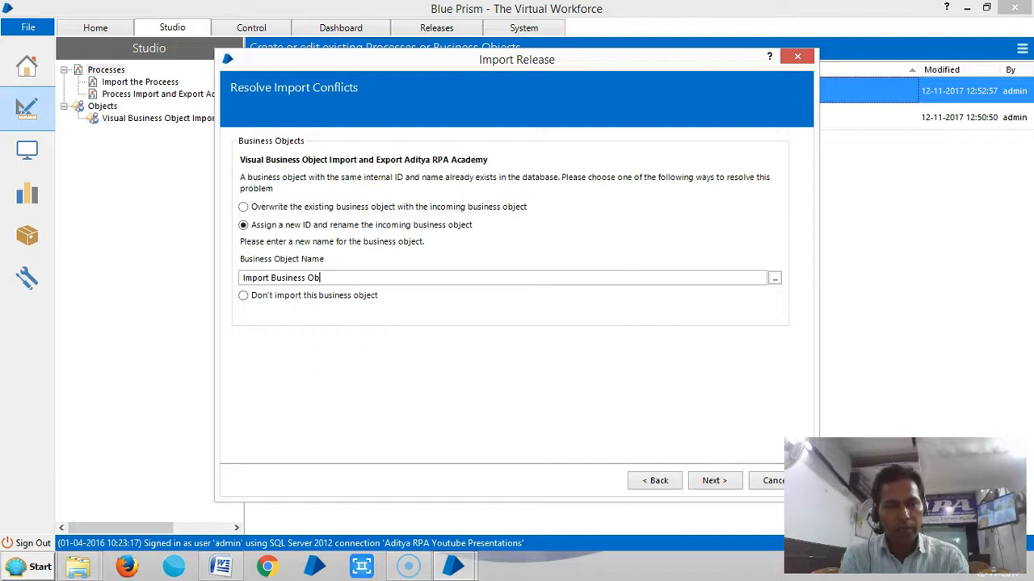
text(ject)
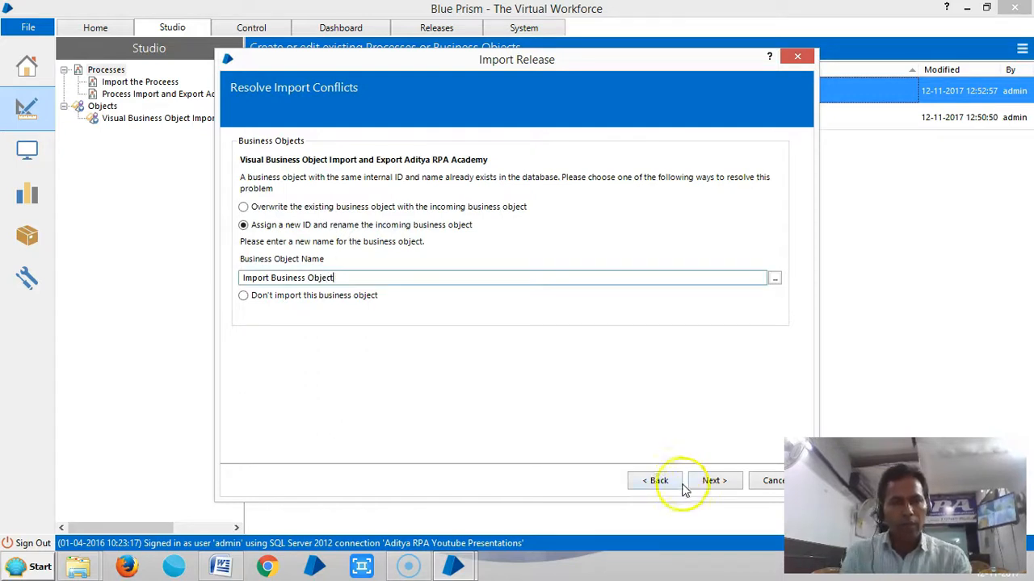
click(713, 481)
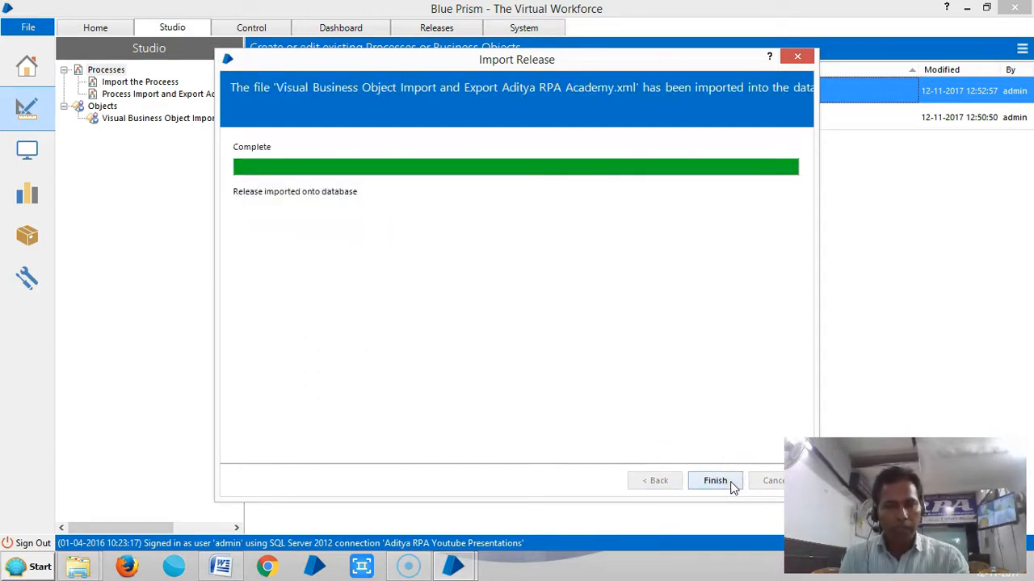
click(714, 482)
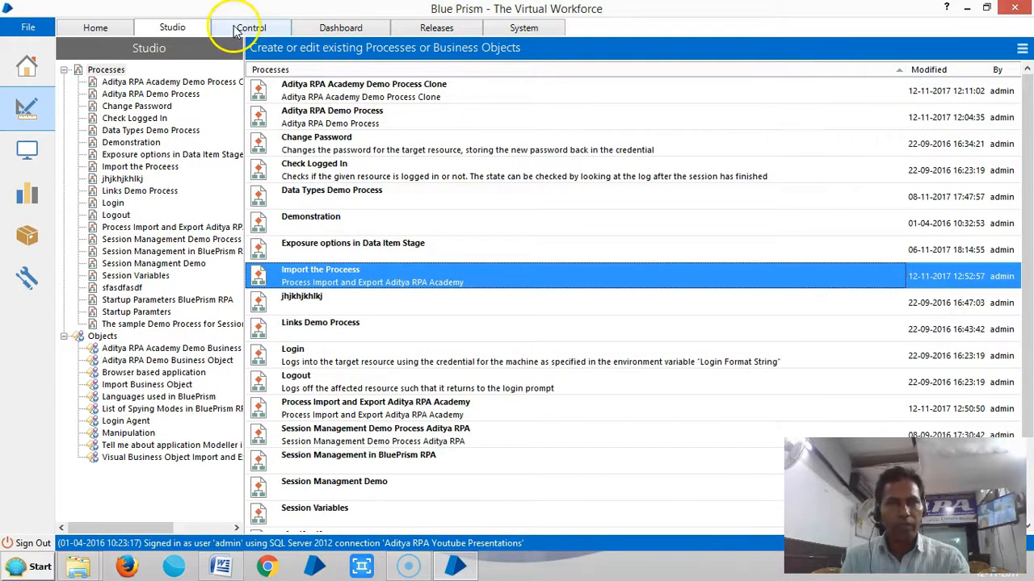
click(251, 27)
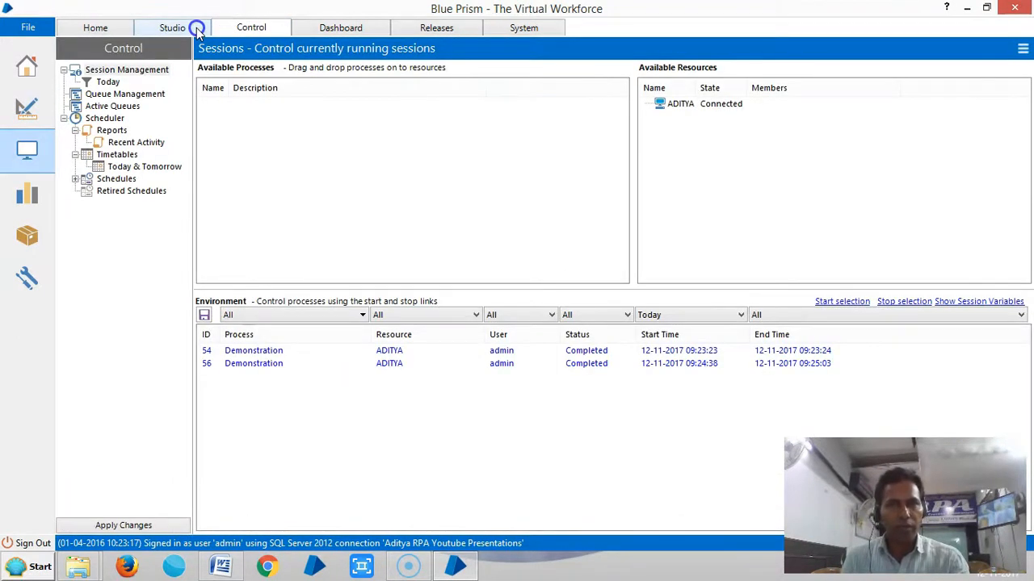